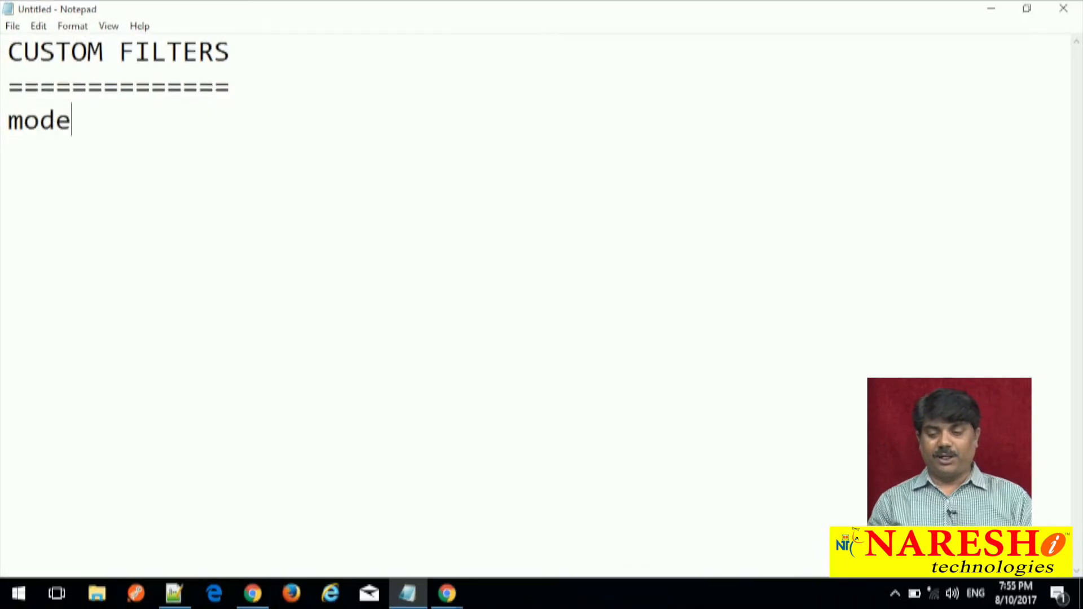
Write 'model | filter_name' under CUSTOM FILTERS, then replace the placeholder with an uppercase/lowercase example.
{"action": "type", "text": "l |"}
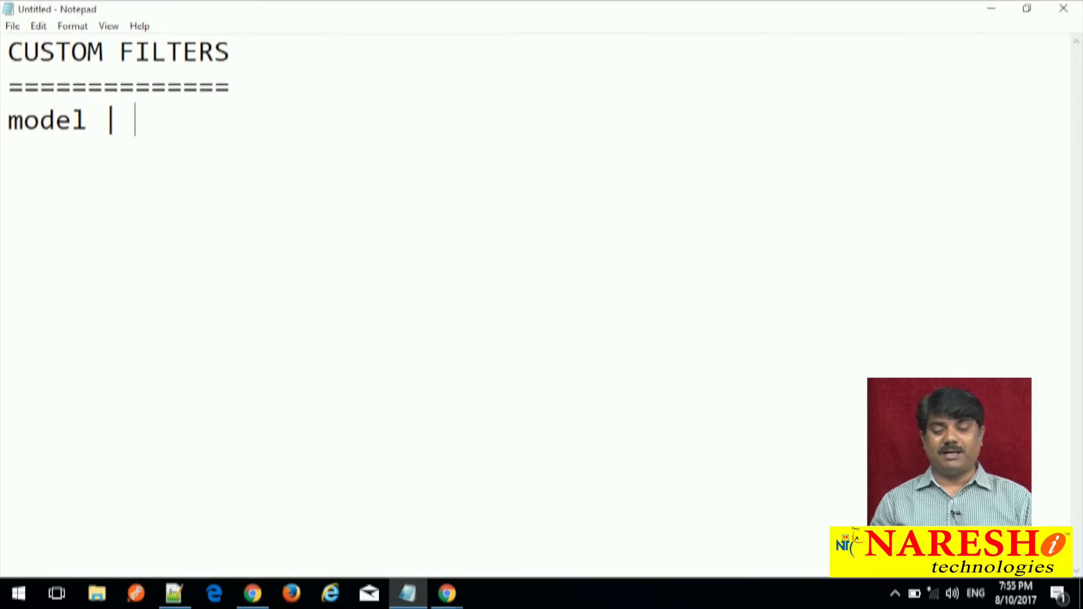
{"action": "type", "text": "filter_"}
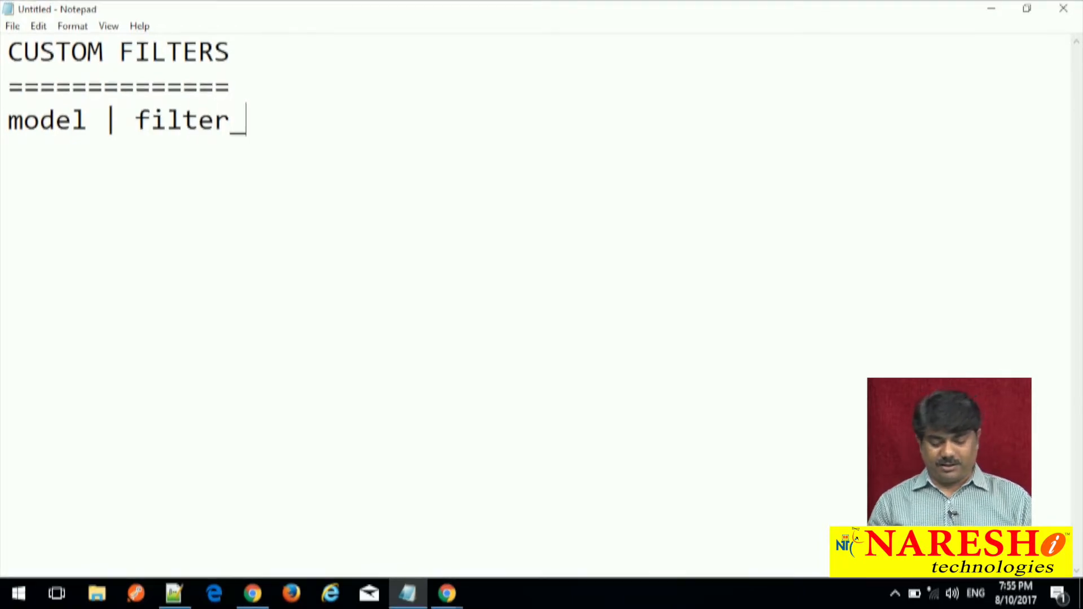
{"action": "type", "text": "name"}
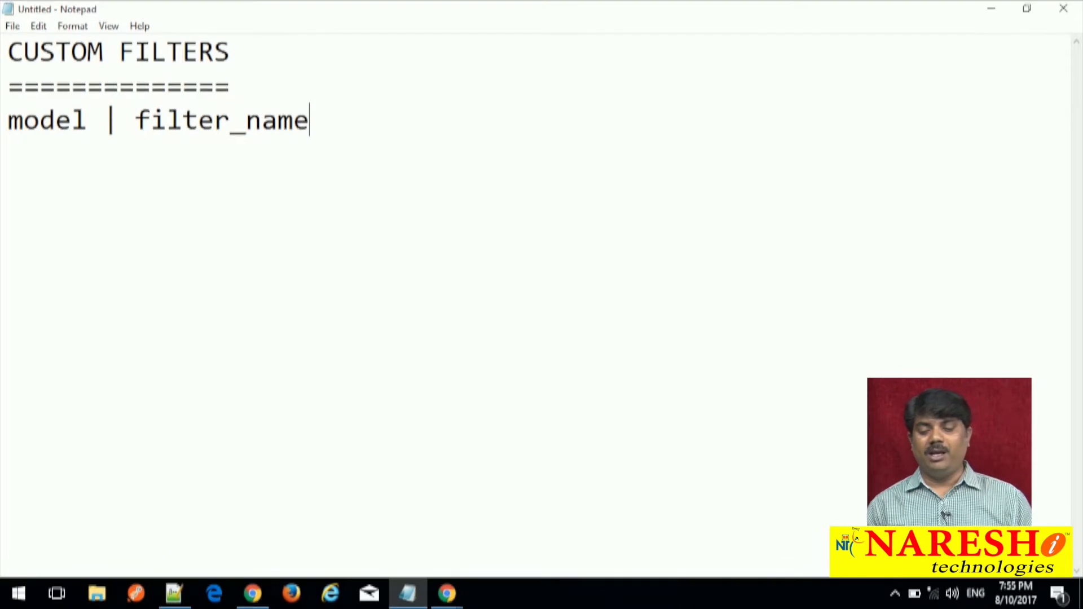
{"action": "double_click", "coordinate": [221, 120]}
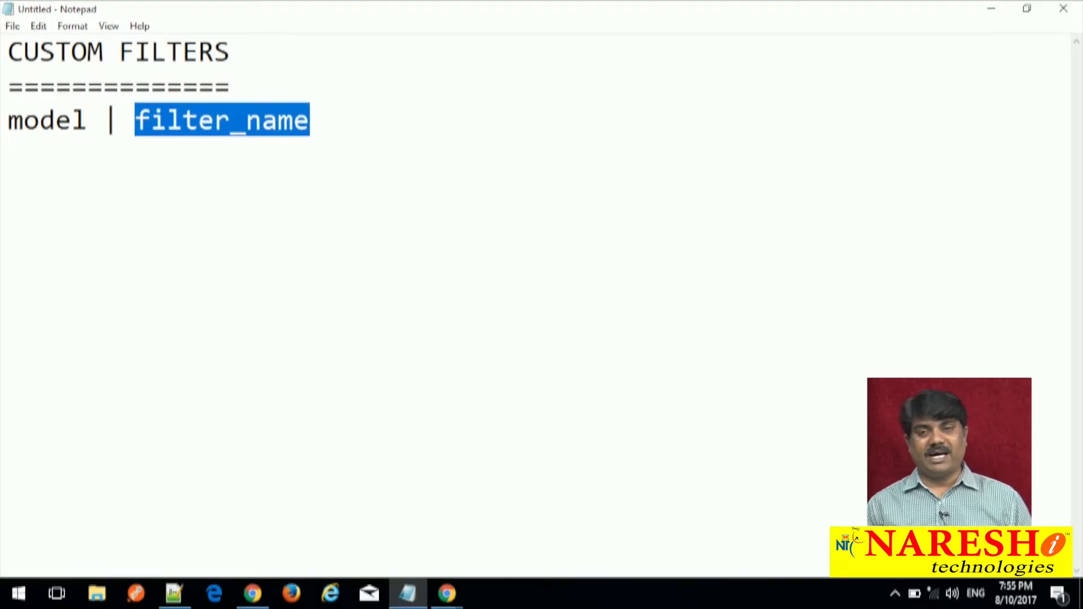
{"action": "type", "text": "upper"}
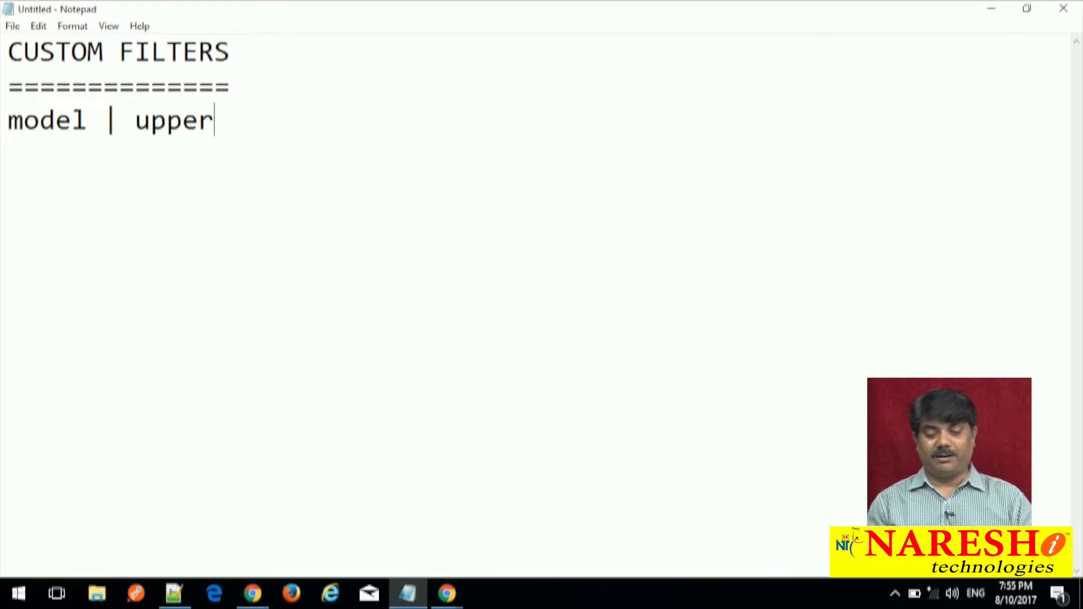
{"action": "type", "text": "case/loa"}
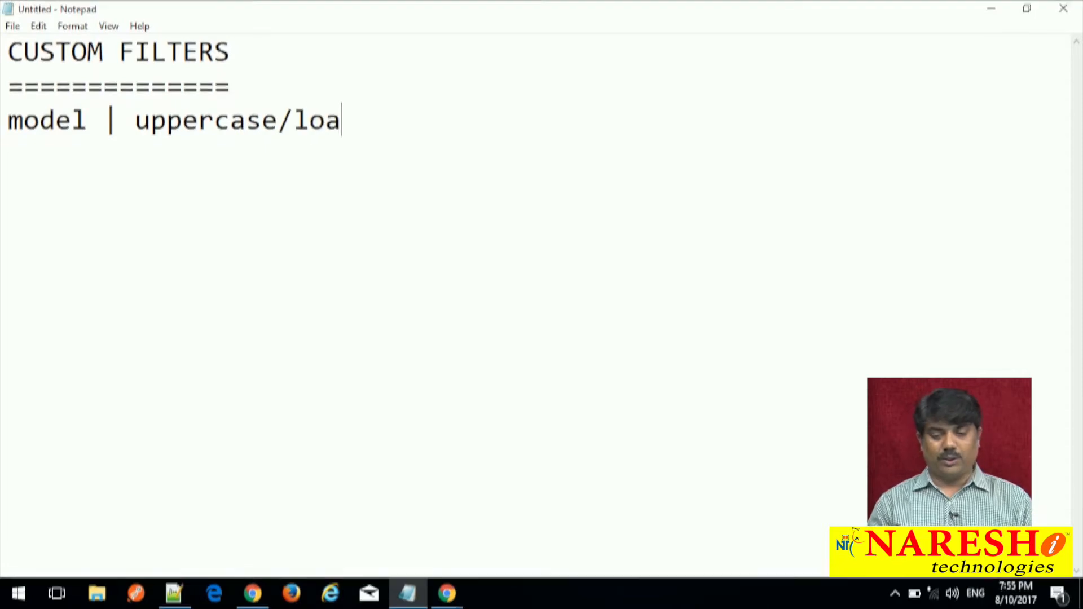
{"action": "type", "text": "wercase"}
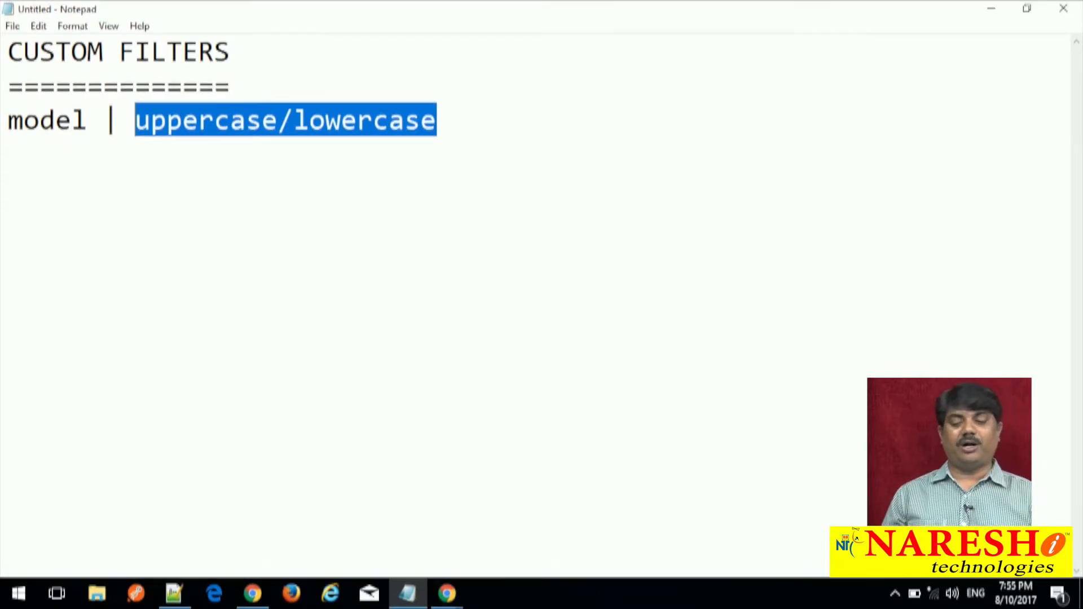
Replace the example so the syntax reads 'model | custom_filtername'.
{"action": "key", "text": "Delete"}
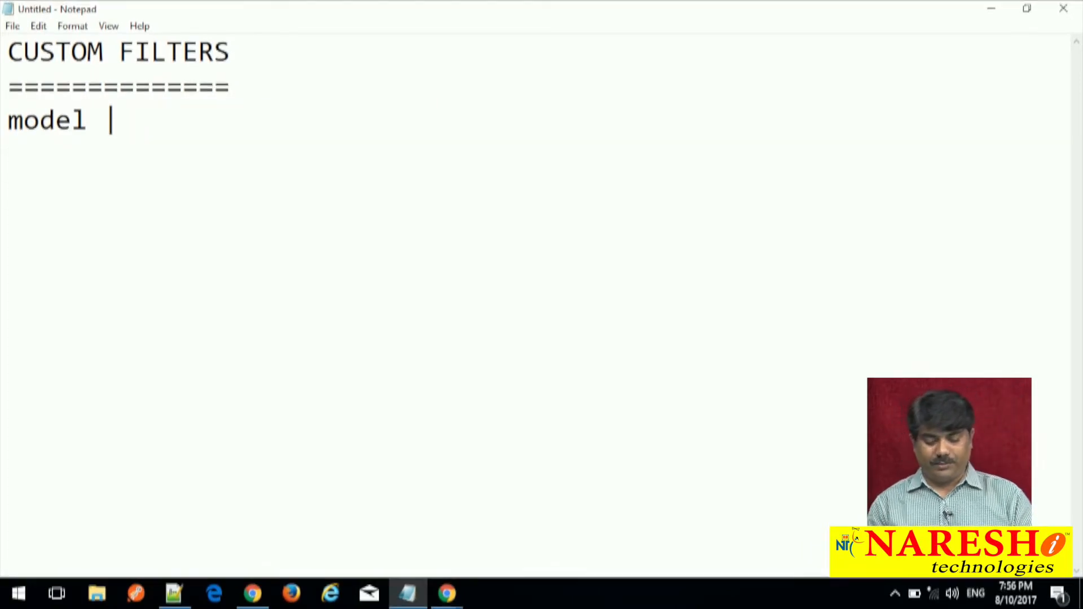
{"action": "type", "text": "custom_f"}
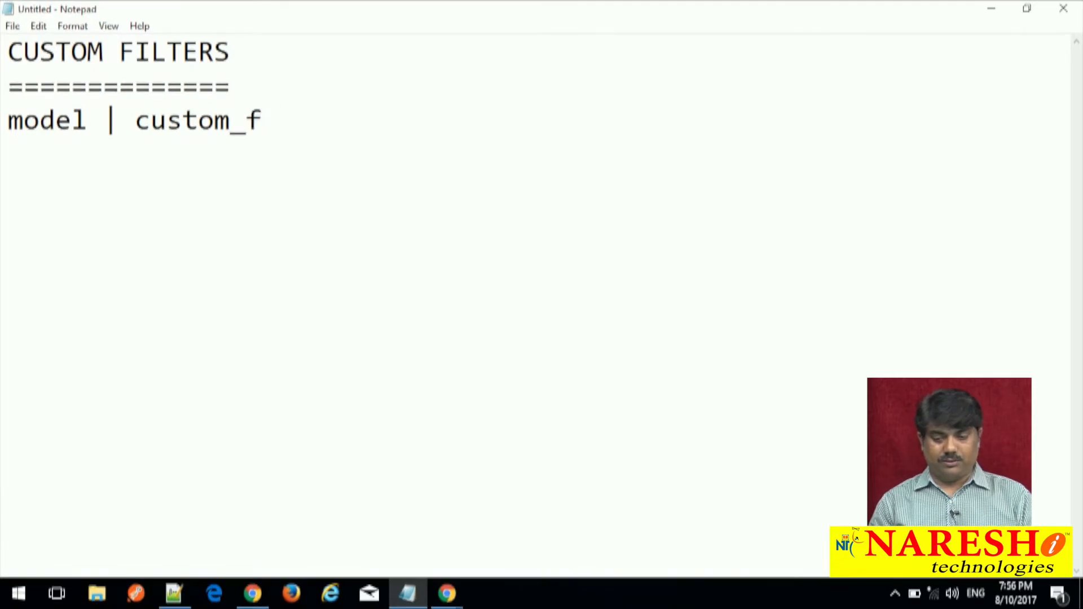
{"action": "type", "text": "ilterna"}
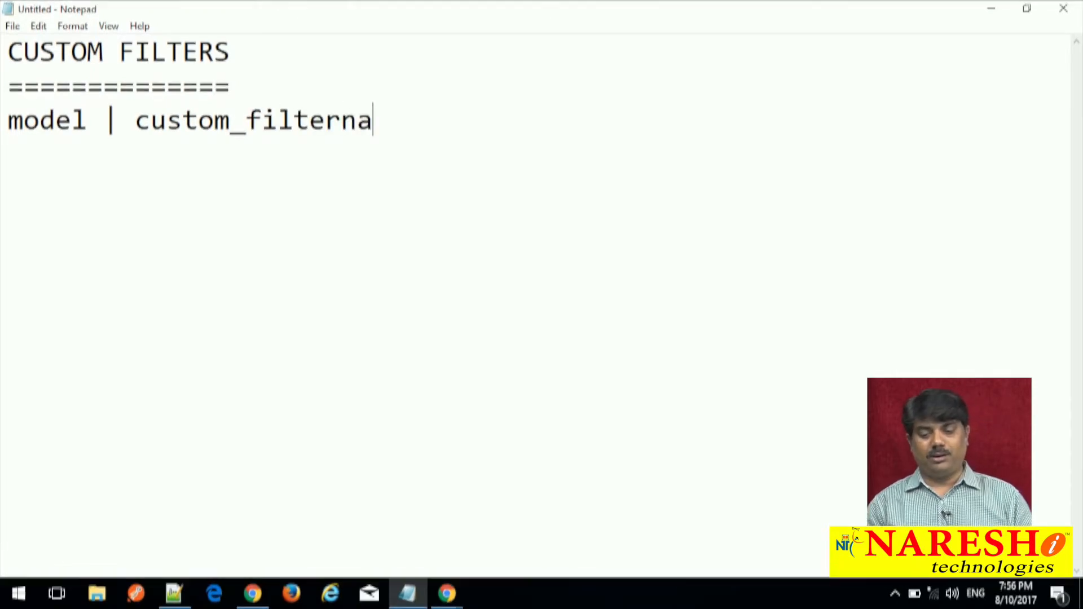
{"action": "type", "text": "me"}
{"action": "type", "text": "angul"}
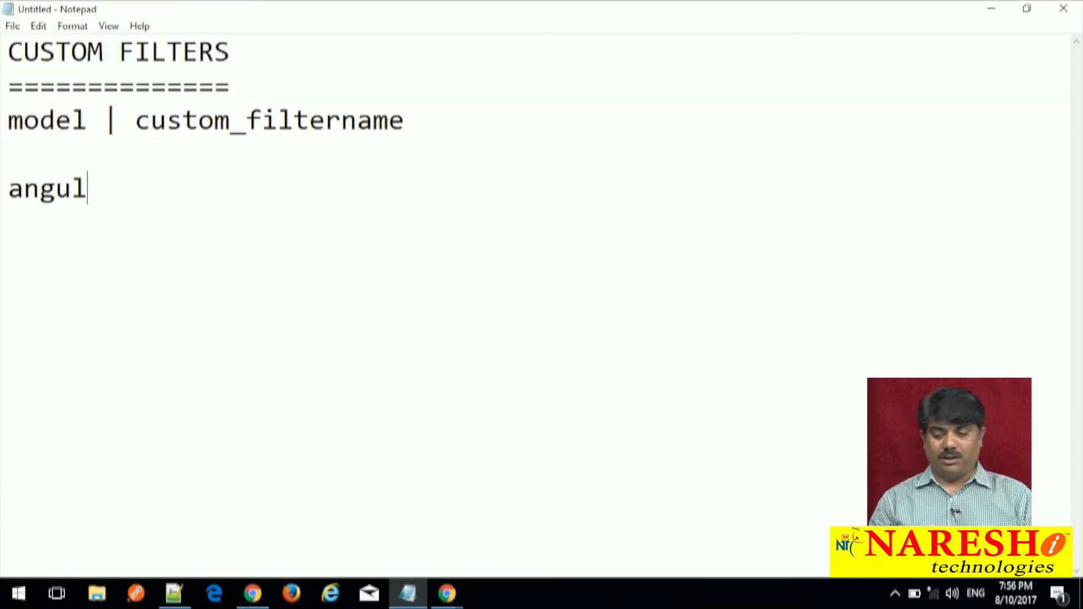
Note angular.filter("filter_name", function(){return function(){}}); and bring up the empty custom_filters.htm.
{"action": "type", "text": "ar.filt"}
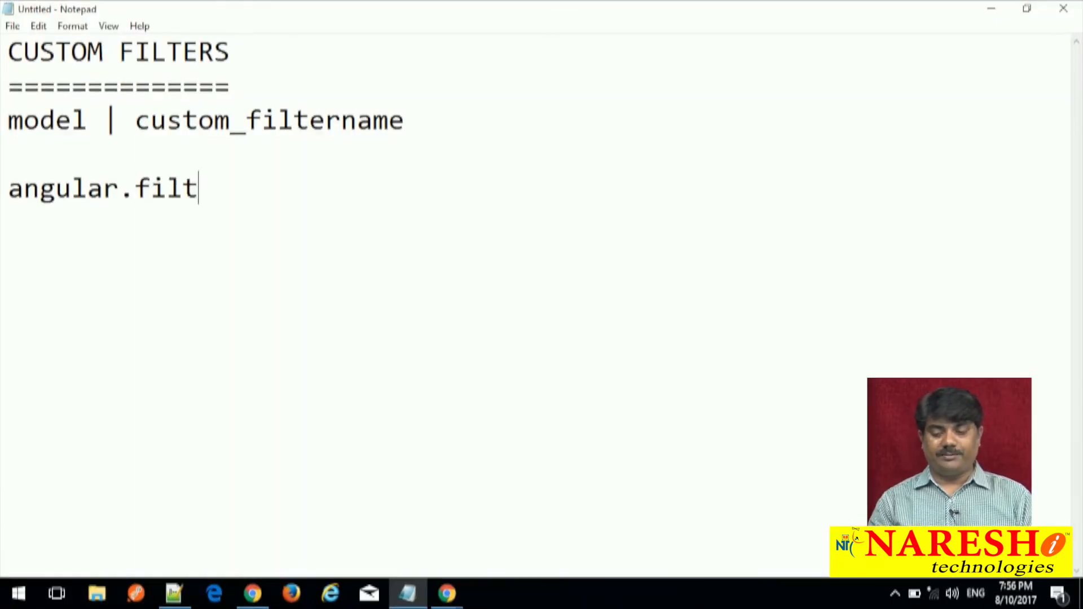
{"action": "type", "text": "er(\"filter"}
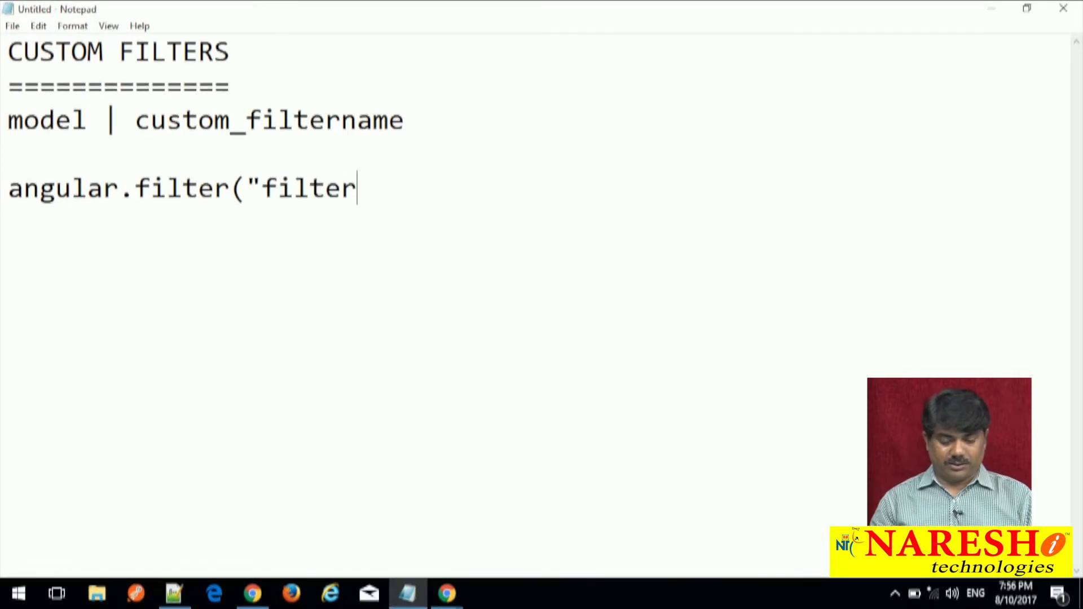
{"action": "type", "text": "_name\","}
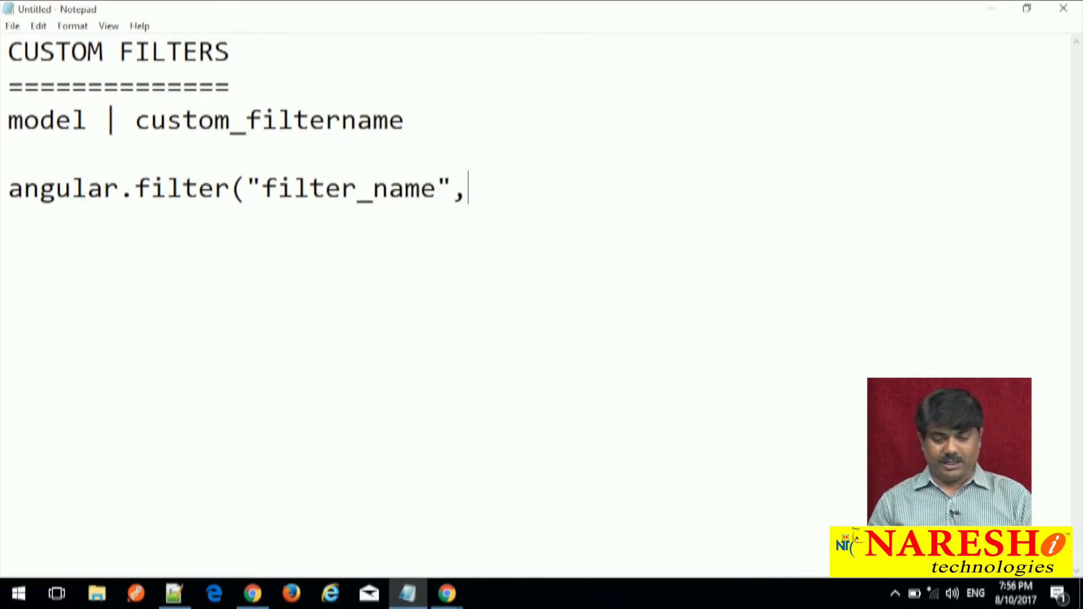
{"action": "type", "text": "function"}
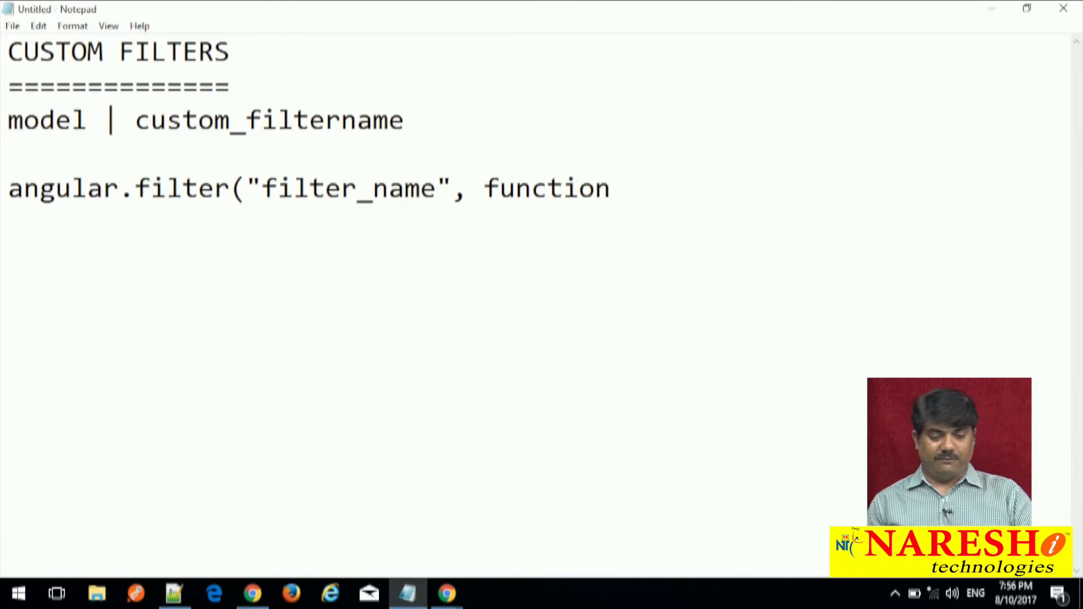
{"action": "type", "text": "(){}"}
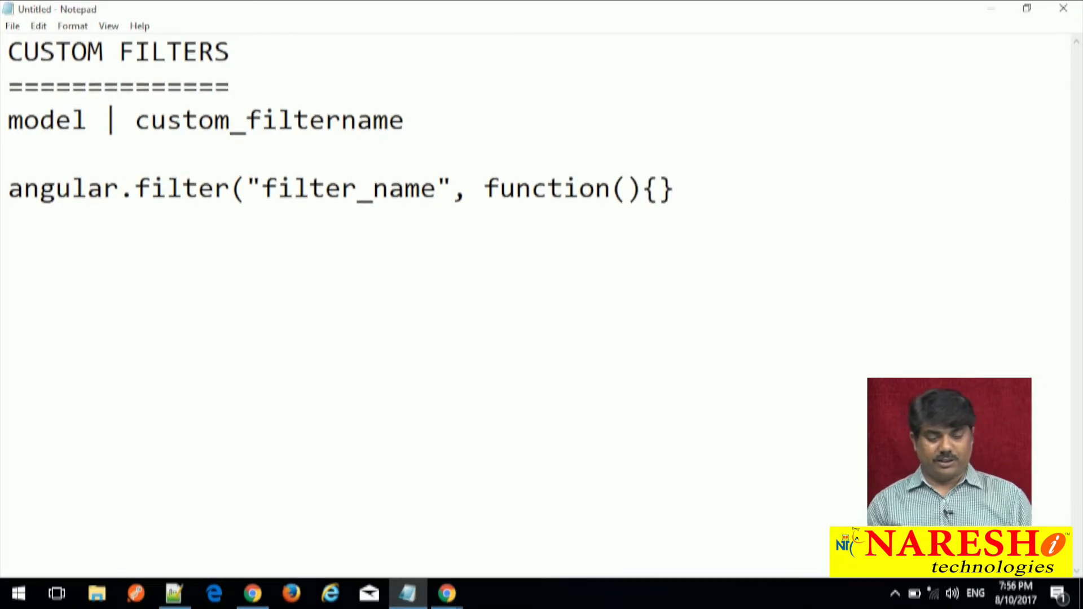
{"action": "type", "text": "return"}
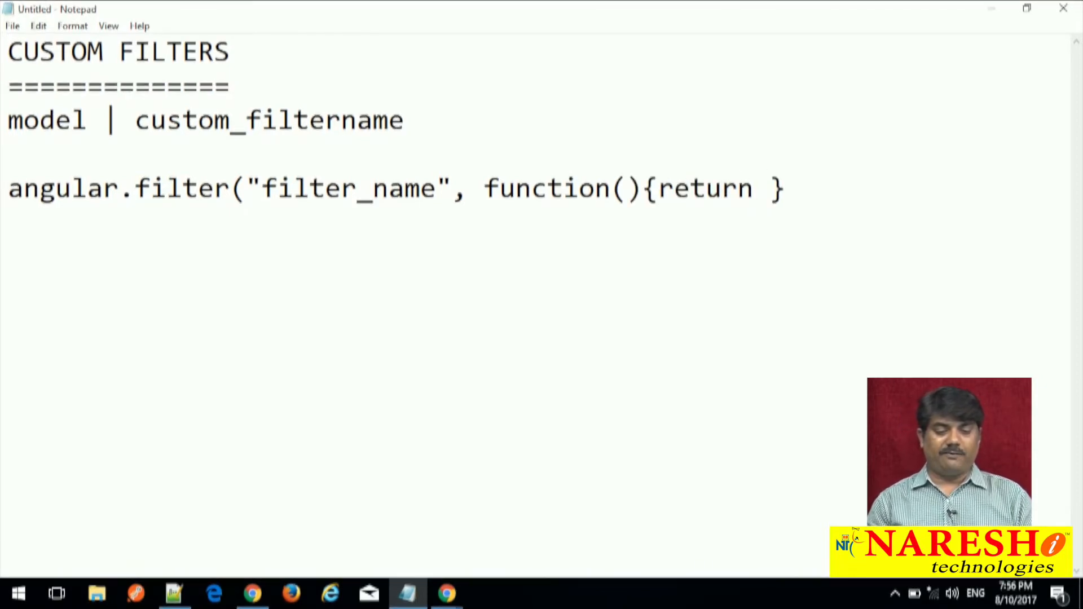
{"action": "type", "text": "function(){"}
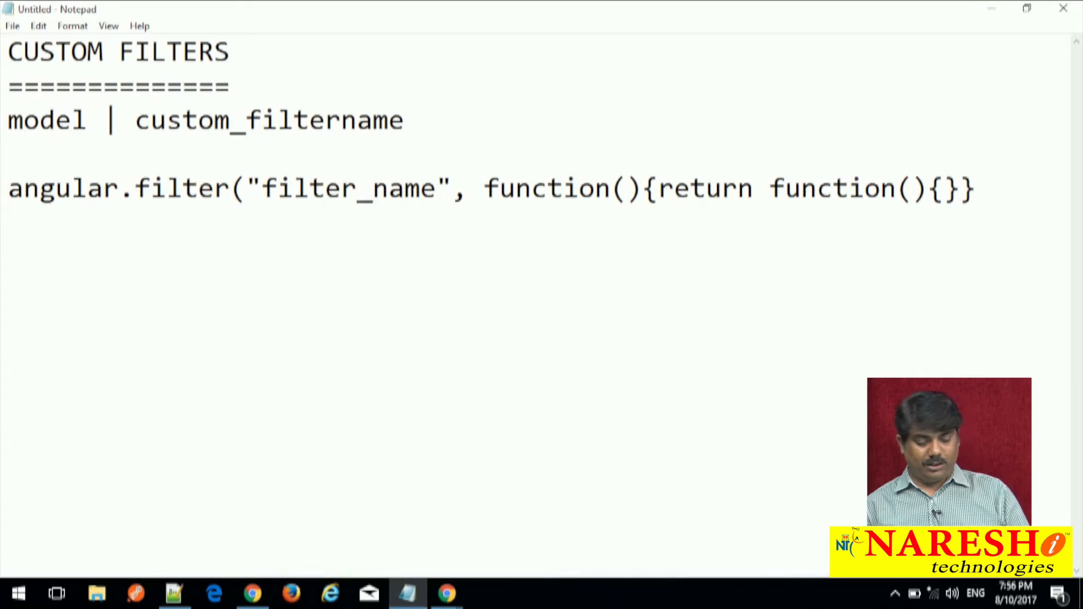
{"action": "type", "text": ");"}
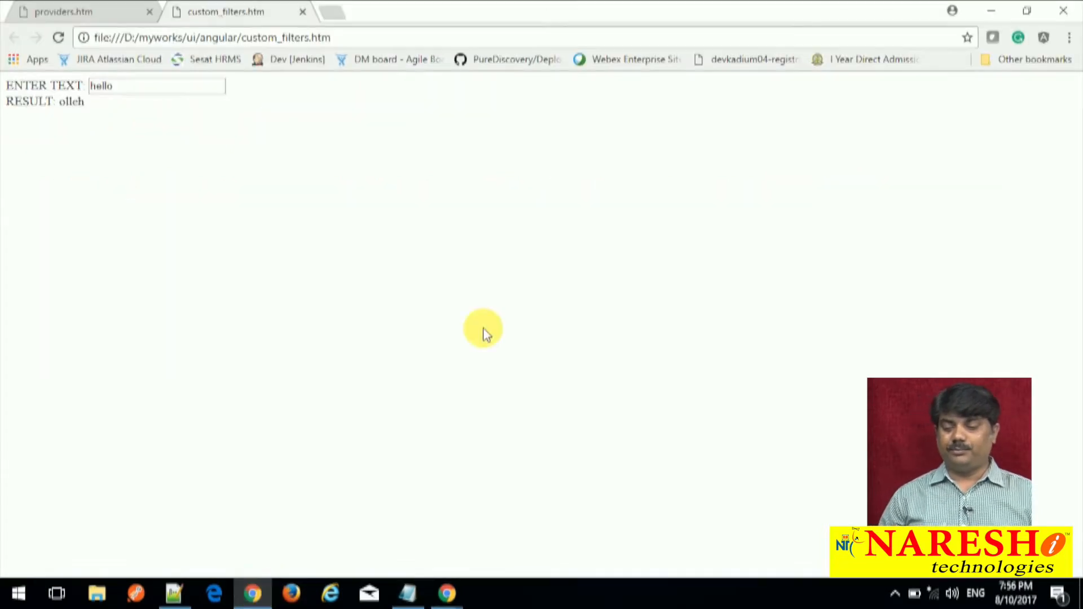
{"action": "left_click", "coordinate": [173, 592]}
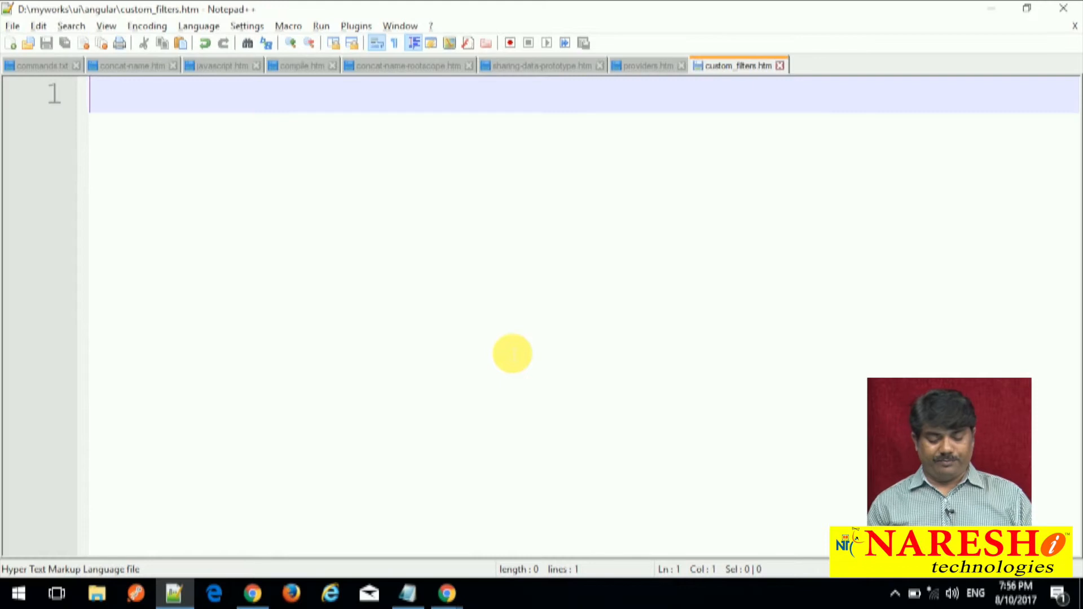
Type an html element with ng-app="myApp" containing an opening body tag.
{"action": "type", "text": "<html>"}
{"action": "type", "text": "</ht"}
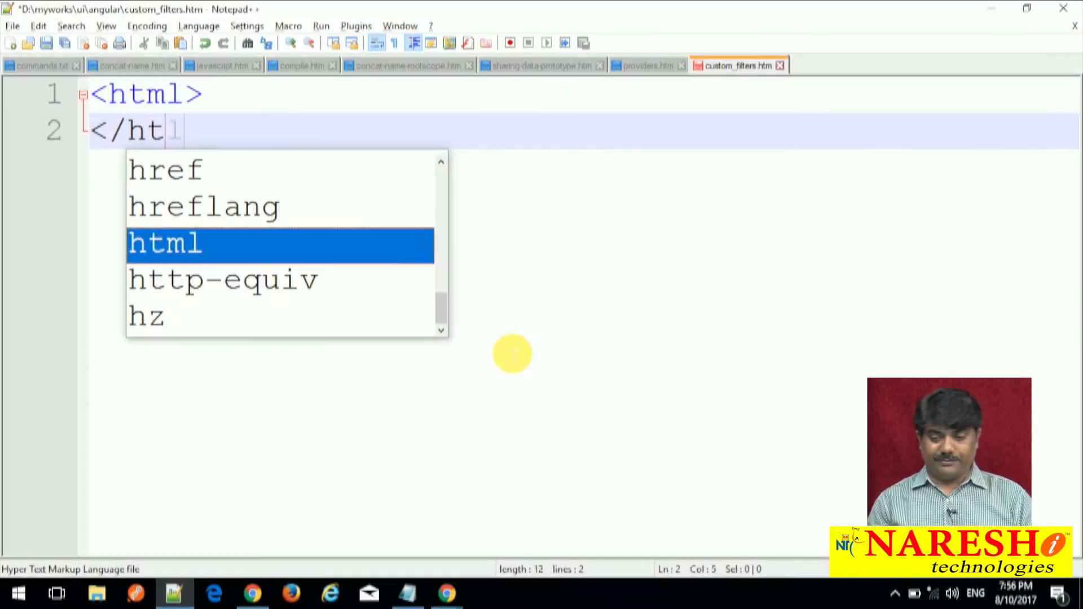
{"action": "type", "text": "<b"}
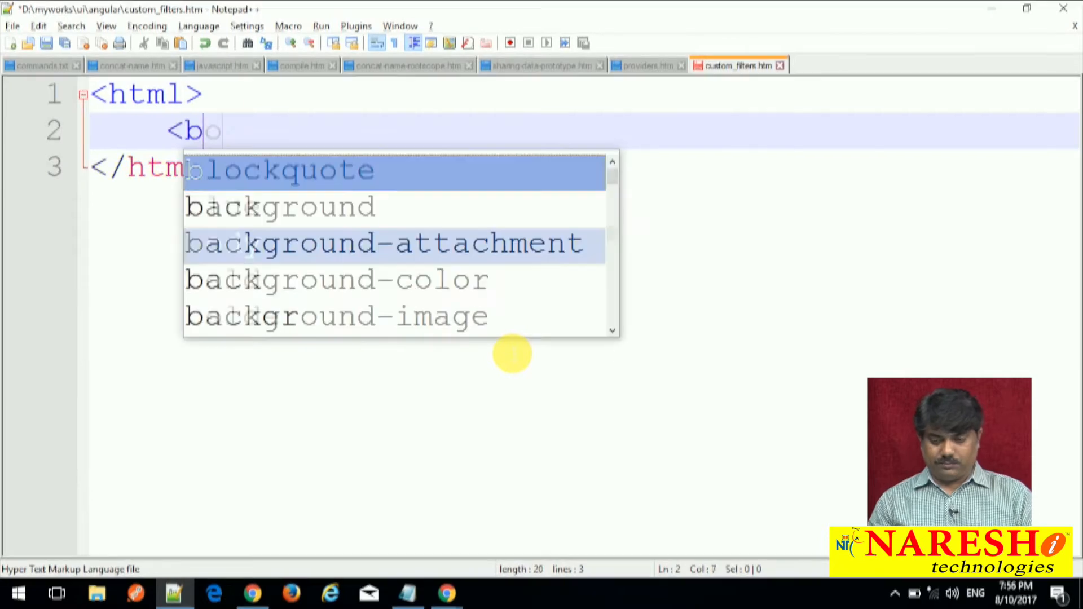
{"action": "type", "text": "ody"}
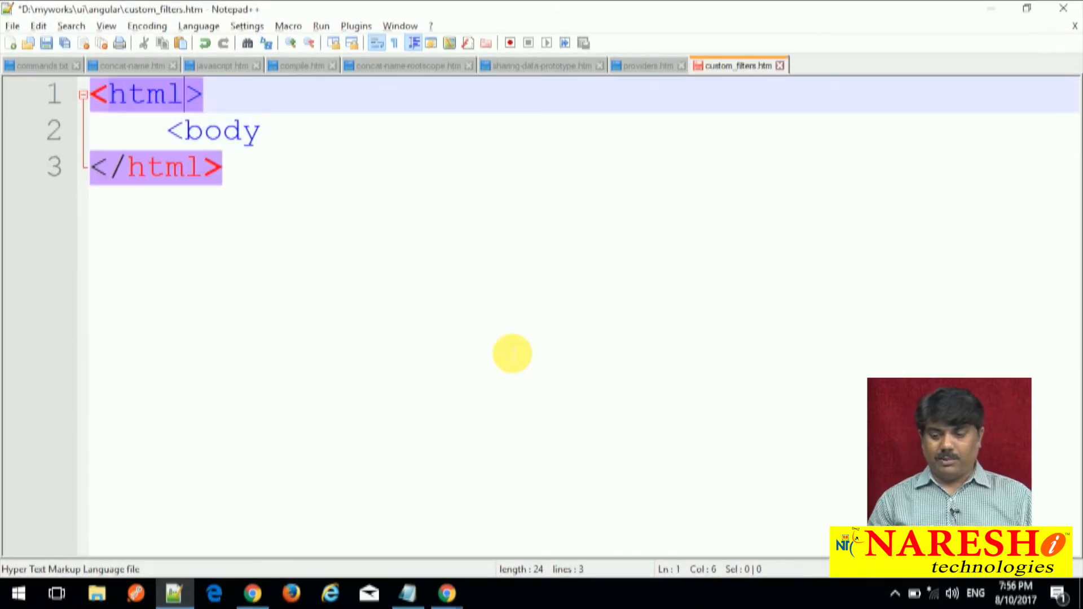
{"action": "type", "text": "ng-app"}
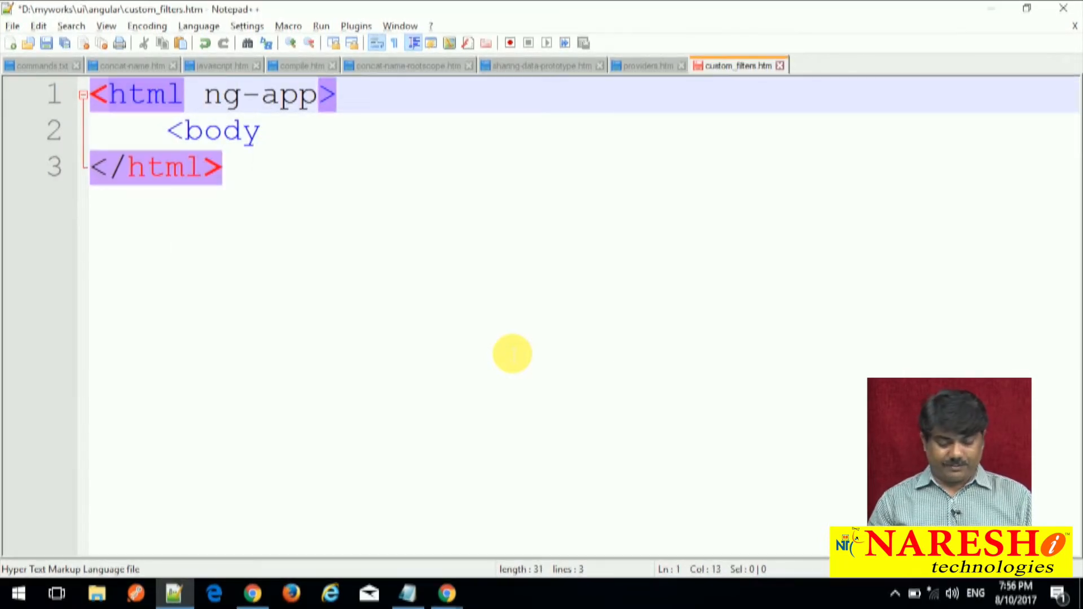
{"action": "type", "text": "=\""}
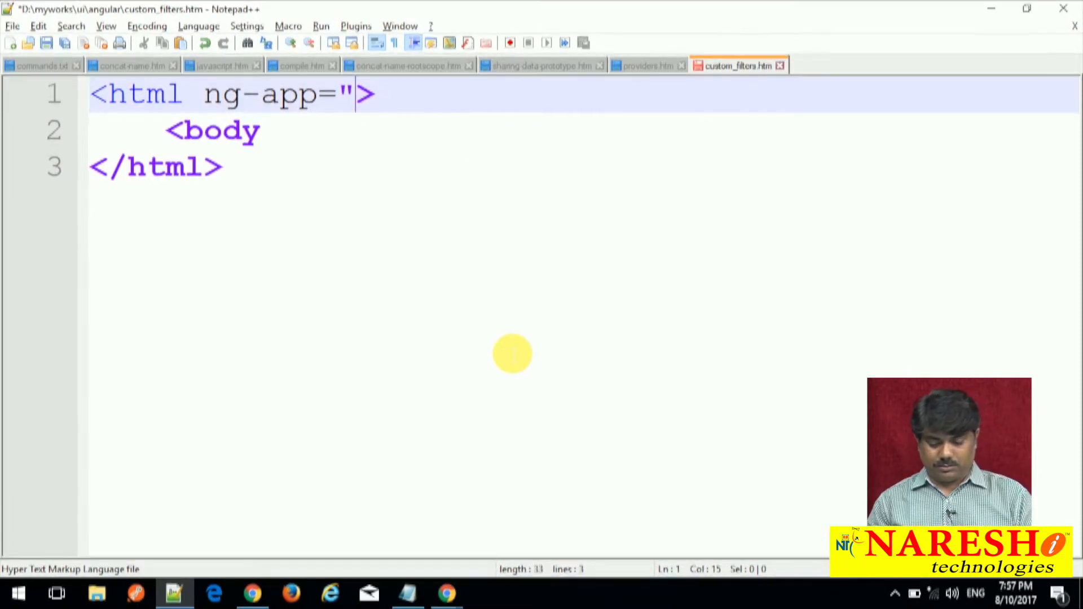
{"action": "type", "text": "myApp"}
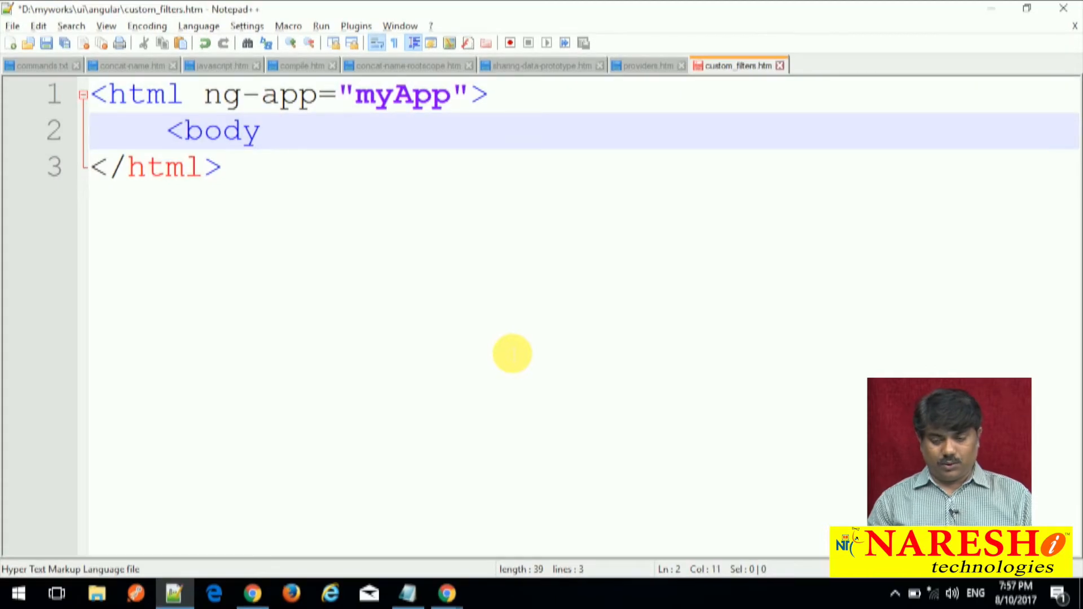
{"action": "key", "text": "Backspace"}
{"action": "type", "text": ">"}
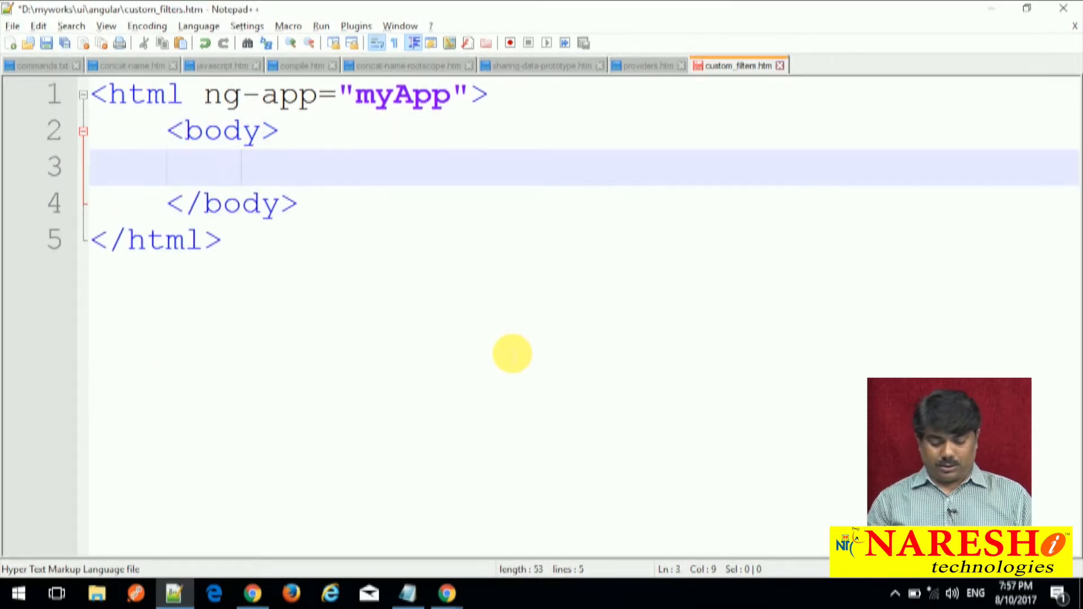
Add an ENTER TEXT input bound to msg, a br, and RESULT: {{msg | reverse}}.
{"action": "type", "text": "ENTER"}
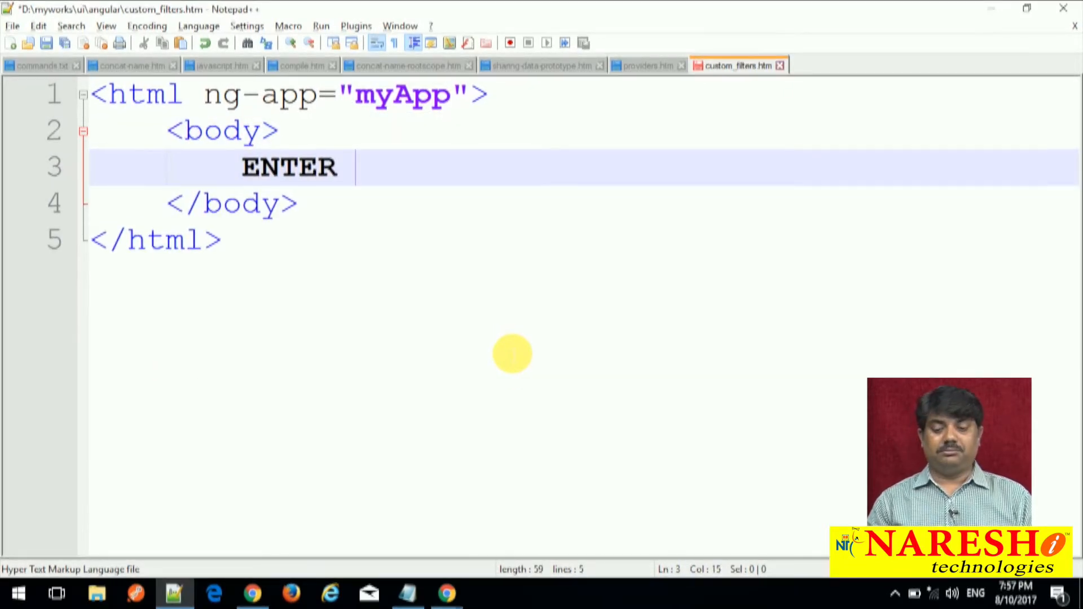
{"action": "type", "text": "TEXT: <input type=\"text\" ng-model=\"msg"}
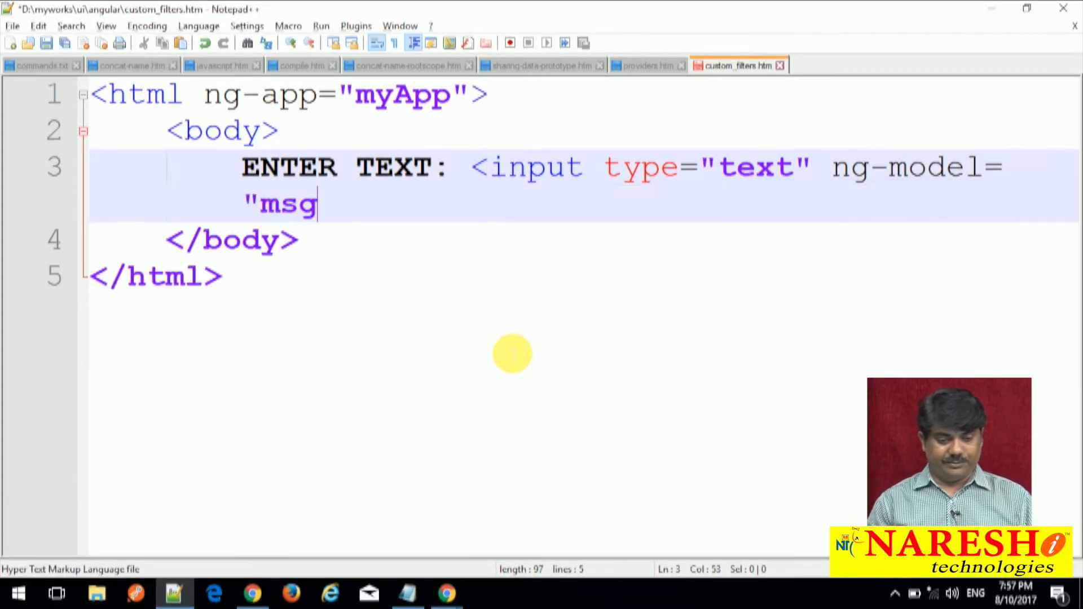
{"action": "type", "text": "\"/>"}
{"action": "type", "text": "<"}
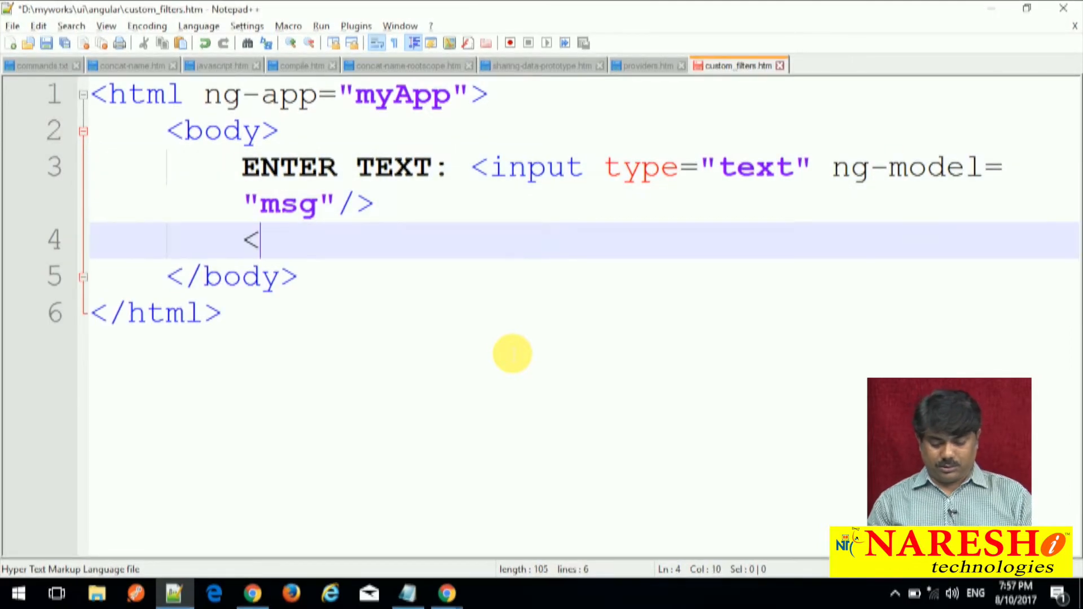
{"action": "type", "text": "br>"}
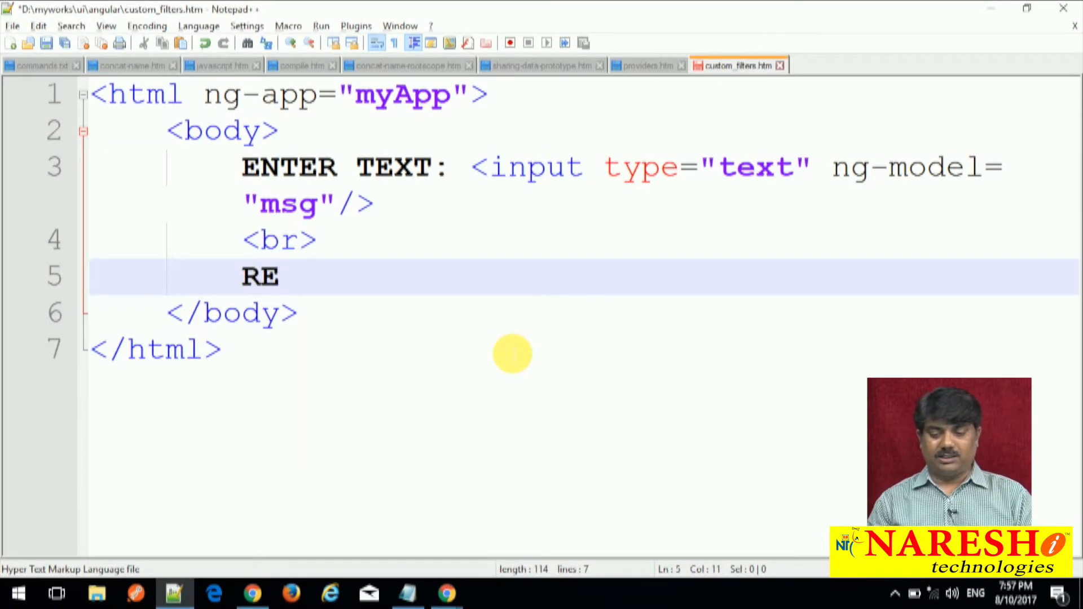
{"action": "type", "text": "SULT:  {{}}"}
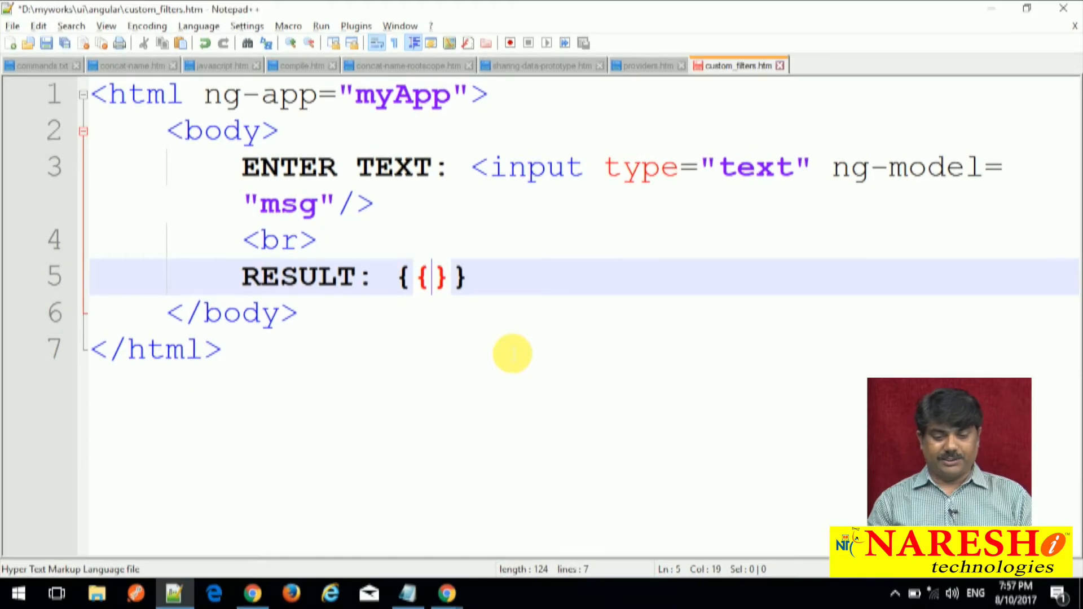
{"action": "type", "text": "msg |"}
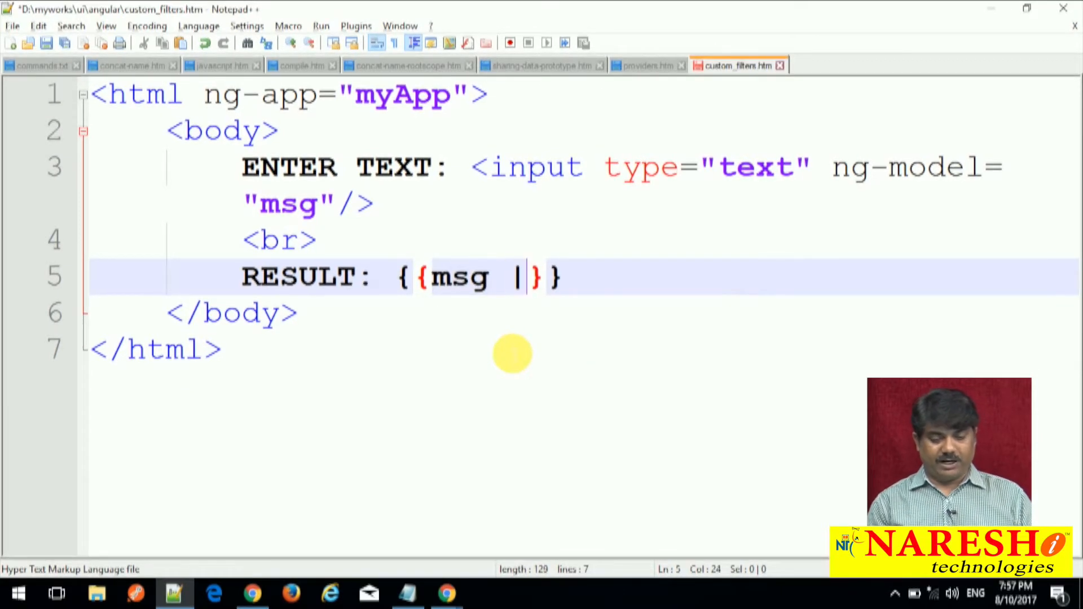
{"action": "type", "text": "reverse"}
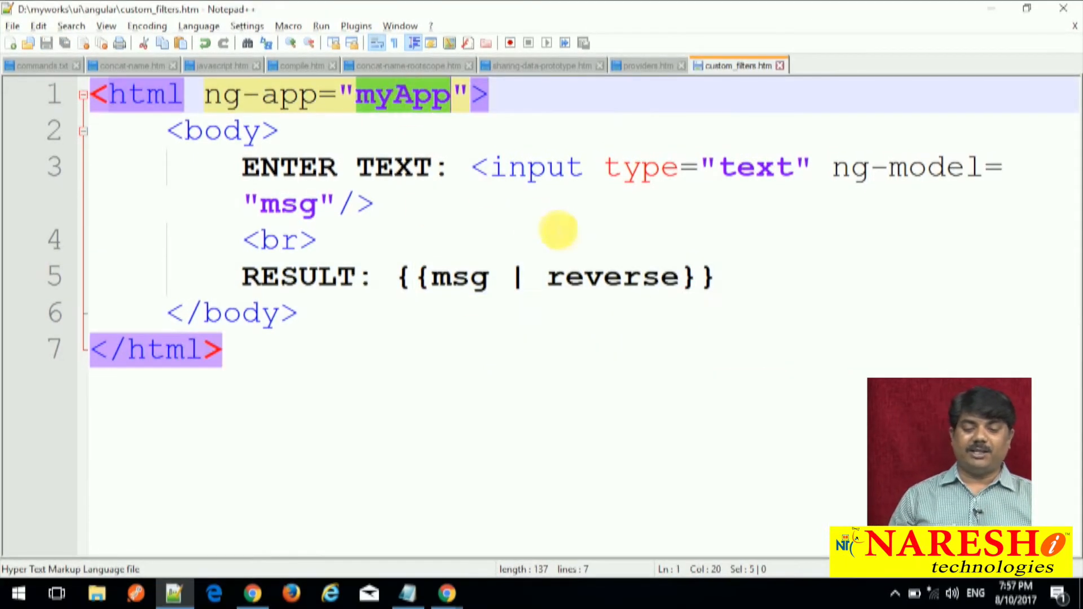
{"action": "left_click", "coordinate": [715, 277]}
{"action": "type", "text": "<script src=\""}
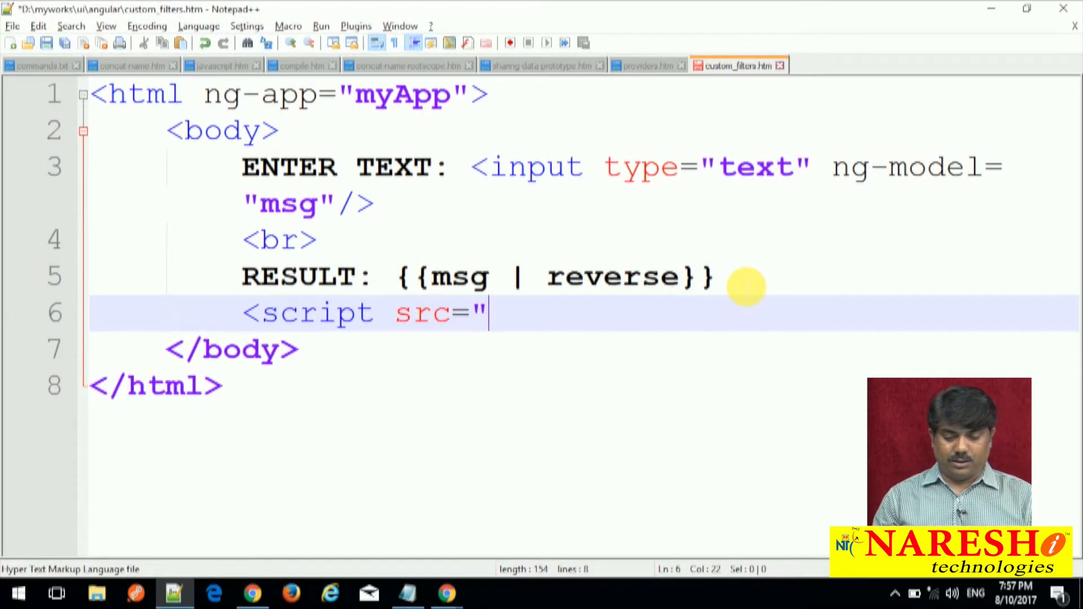
Add a script tag loading node_modules/angular/angular.js, followed by an empty script block.
{"action": "type", "text": "node_mo"}
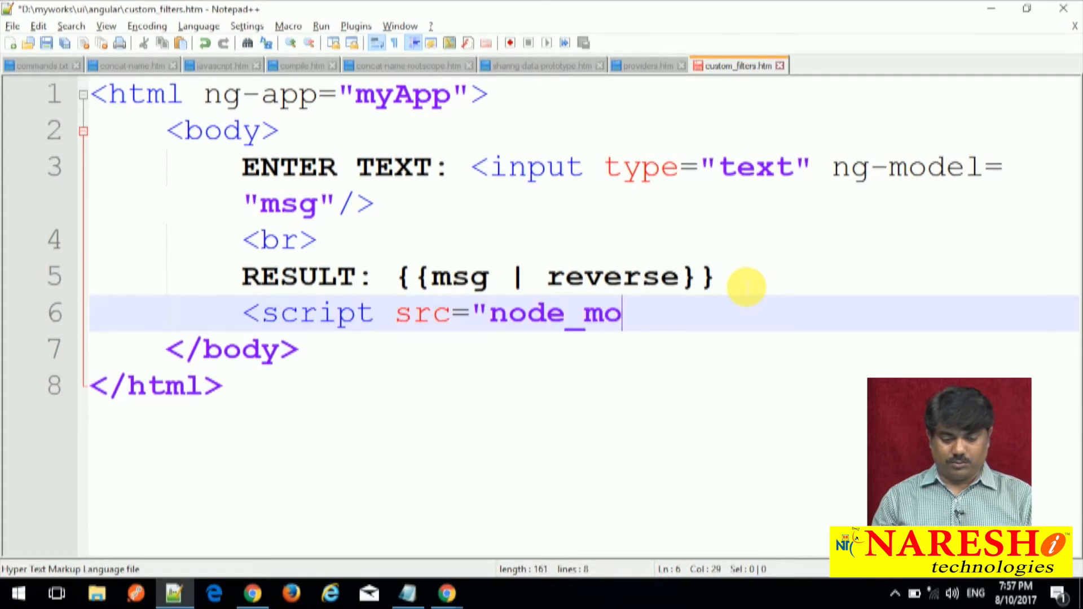
{"action": "type", "text": "dules/"}
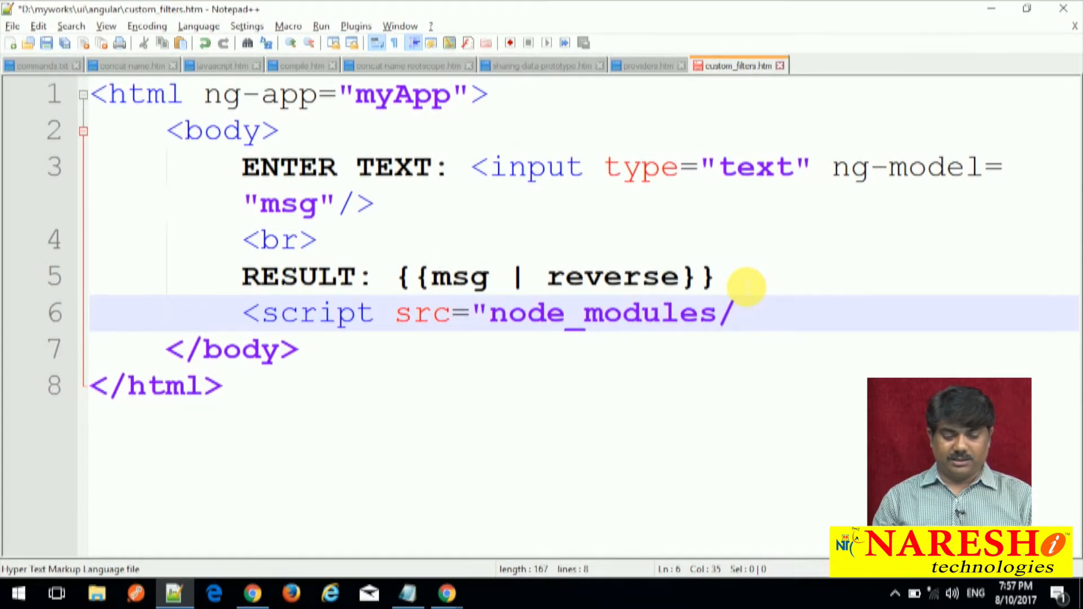
{"action": "type", "text": "angular/"}
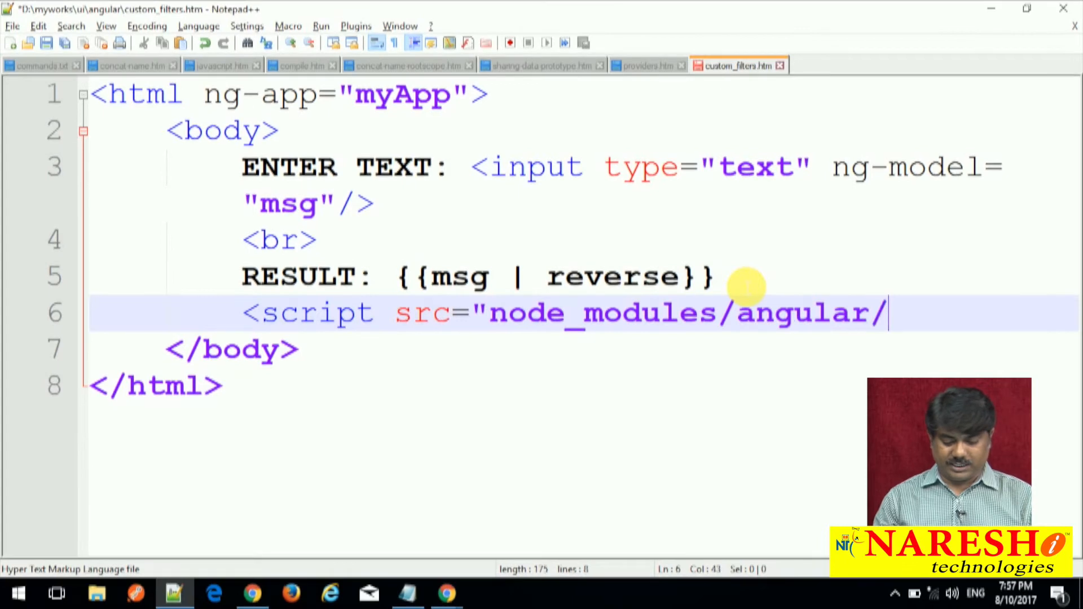
{"action": "type", "text": "angular.js\"></script>"}
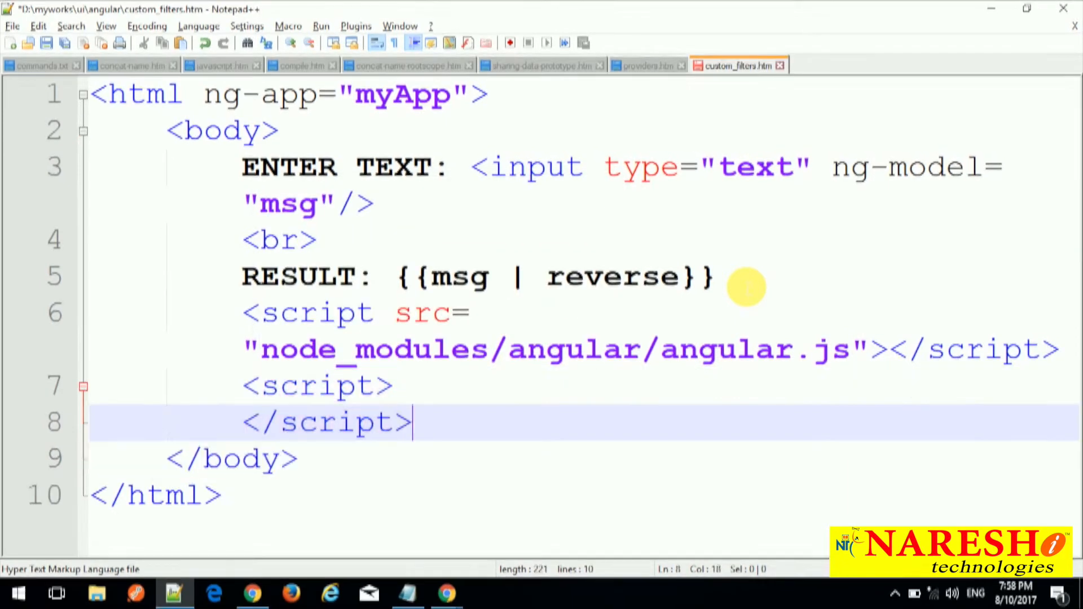
Type angular.module("myApp", []).filter("reverse", ...) returning function(input){ }.
{"action": "type", "text": "angular.module"}
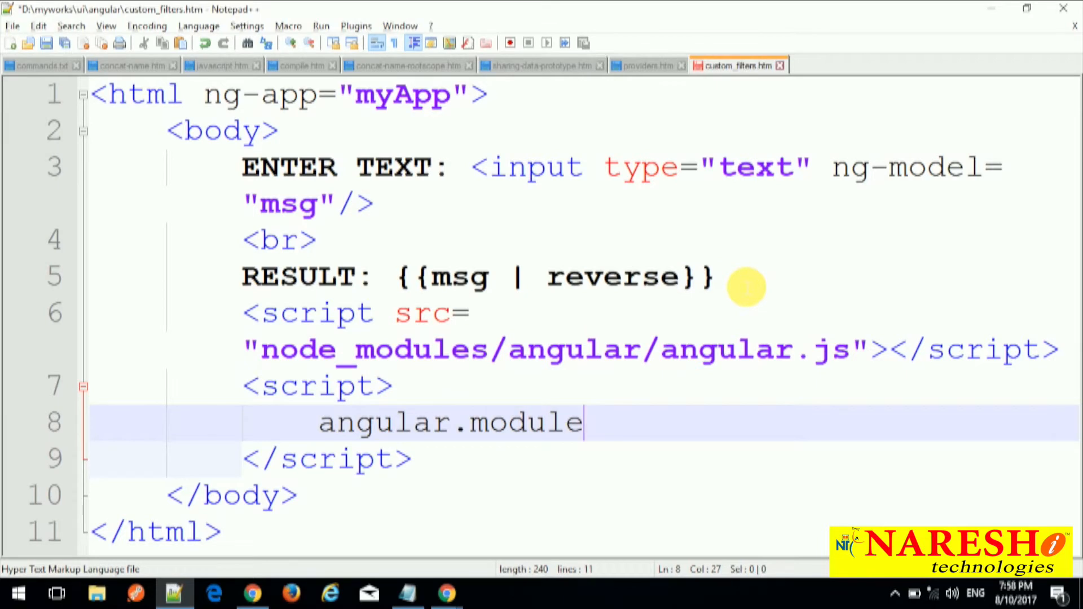
{"action": "type", "text": "(\"my\")"}
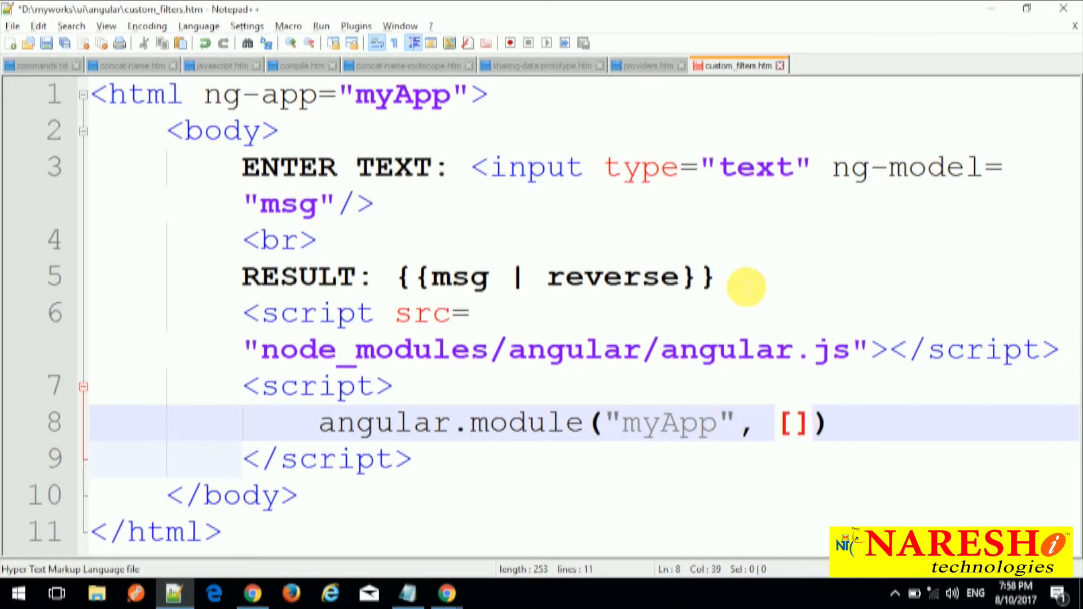
{"action": "type", "text": ".filter(\""}
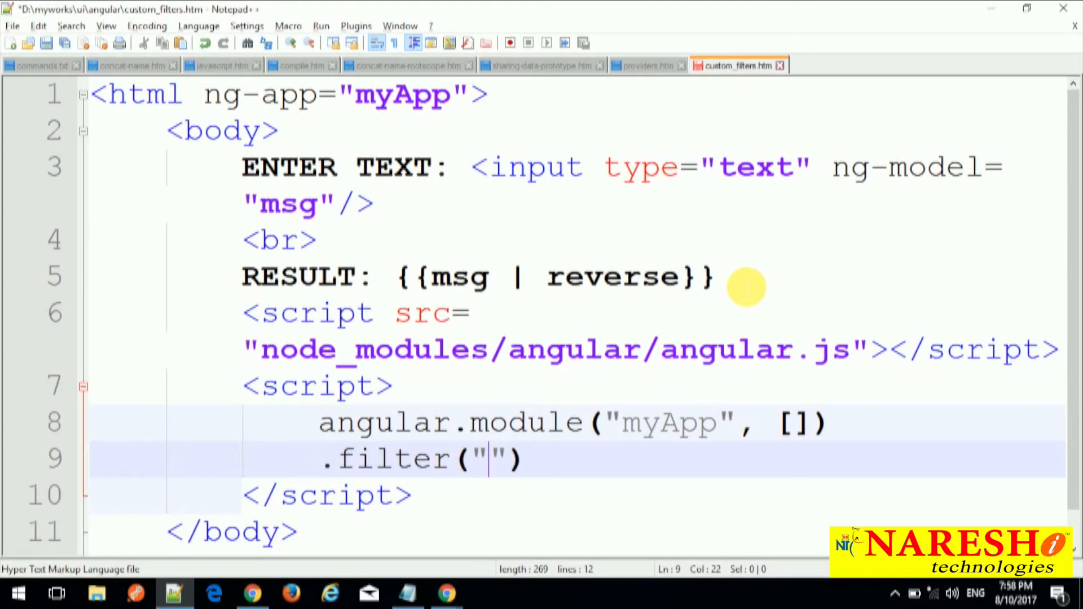
{"action": "type", "text": "reverse"}
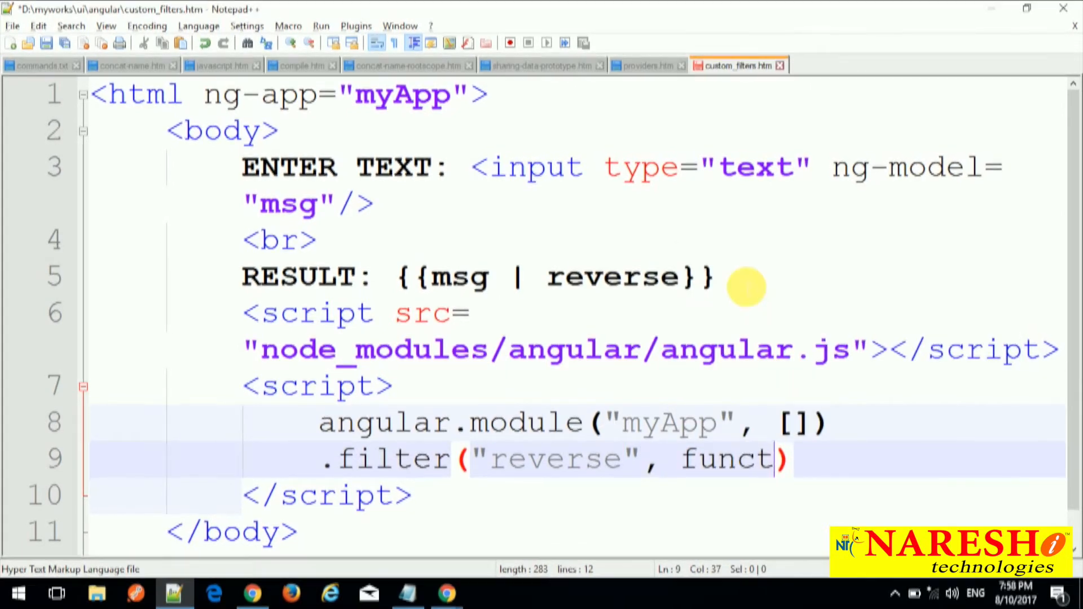
{"action": "type", "text": "ion(){"}
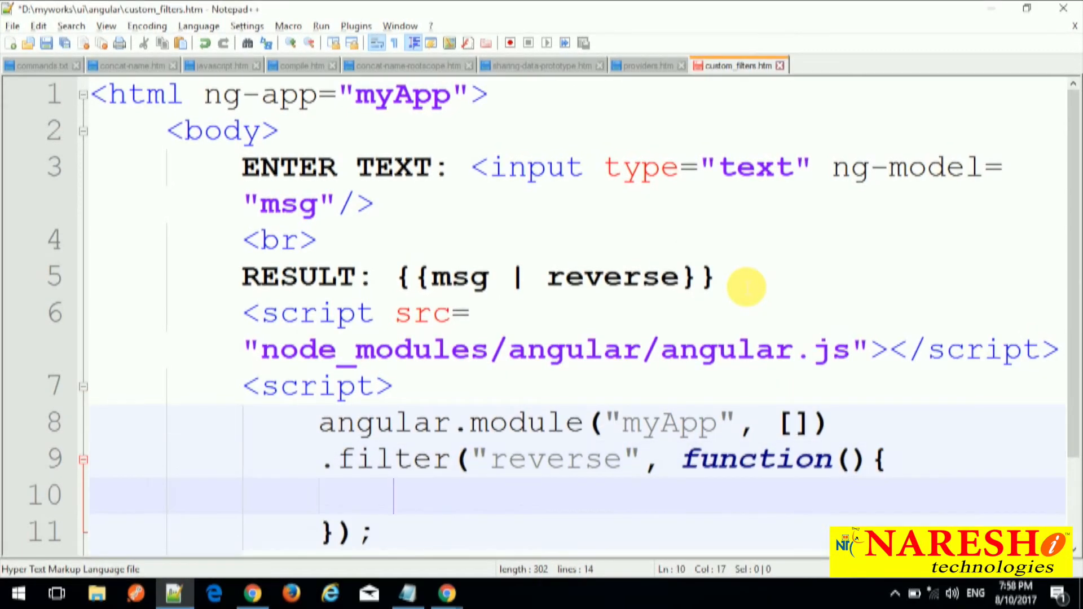
{"action": "type", "text": "return function(){"}
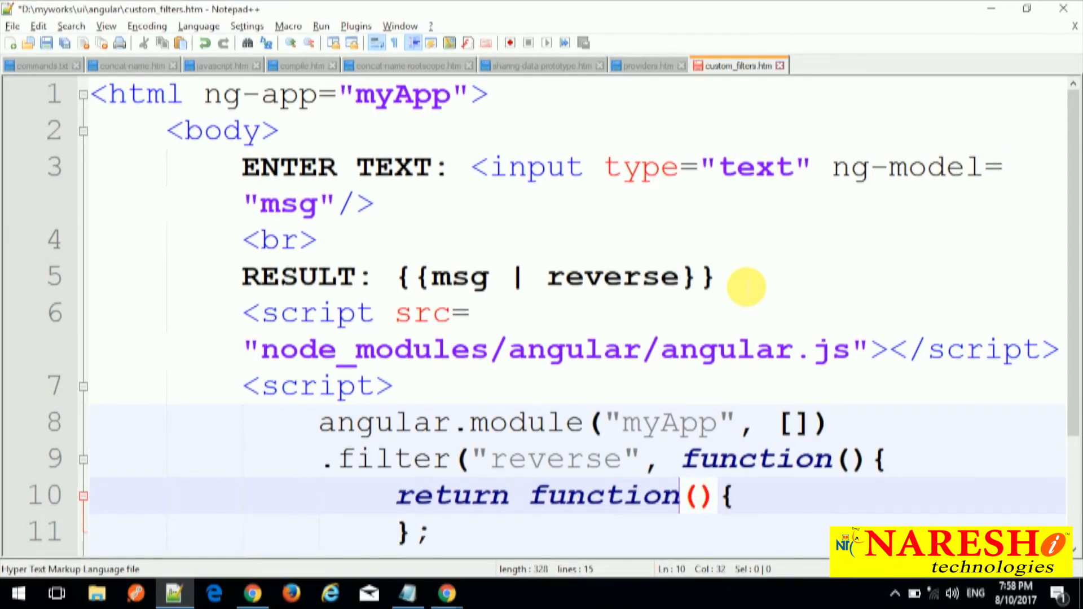
{"action": "type", "text": "input"}
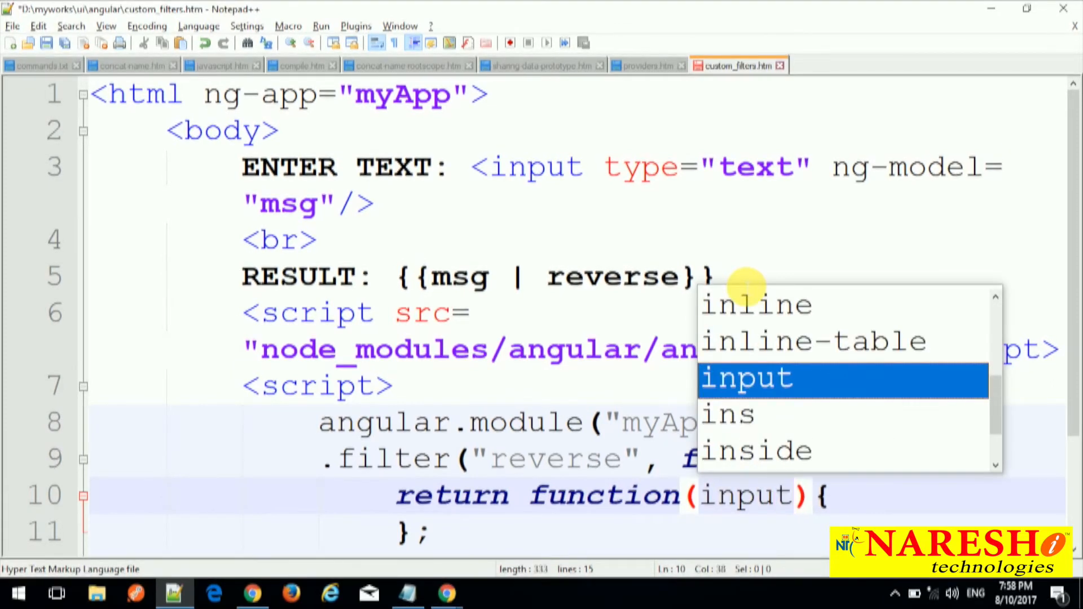
Rename the inner function's parameter from input to text.
{"action": "key", "text": "Escape"}
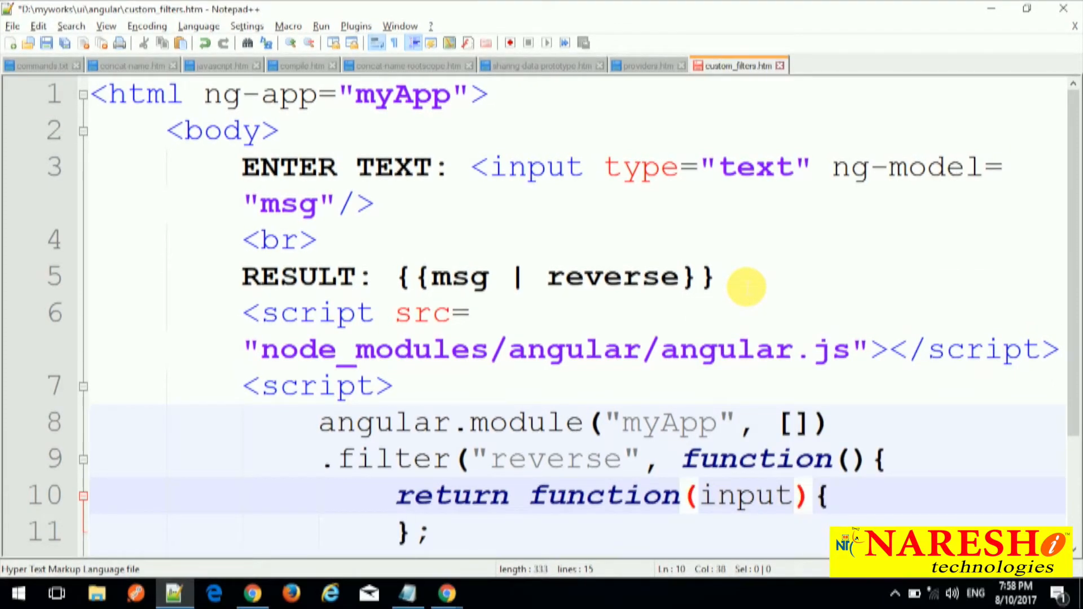
{"action": "type", "text": "te"}
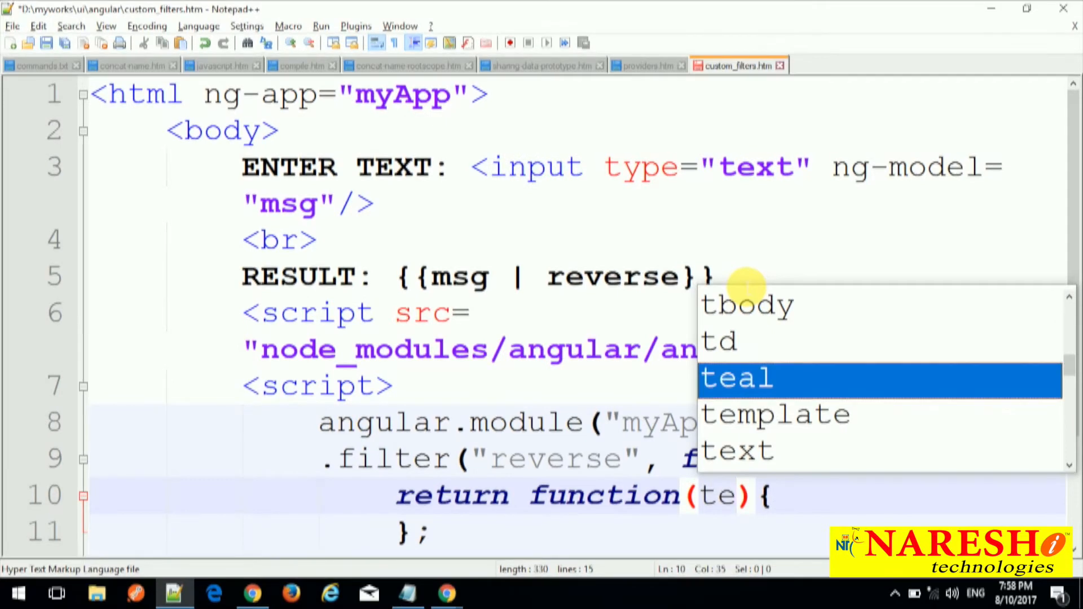
{"action": "type", "text": "in"}
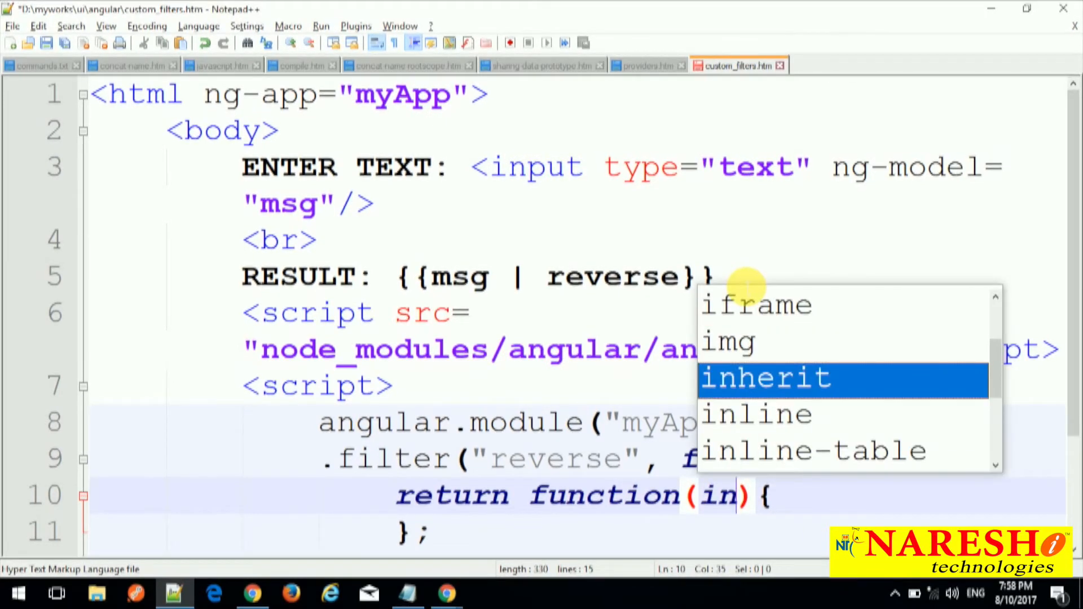
{"action": "type", "text": "ex"}
{"action": "type", "text": "var"}
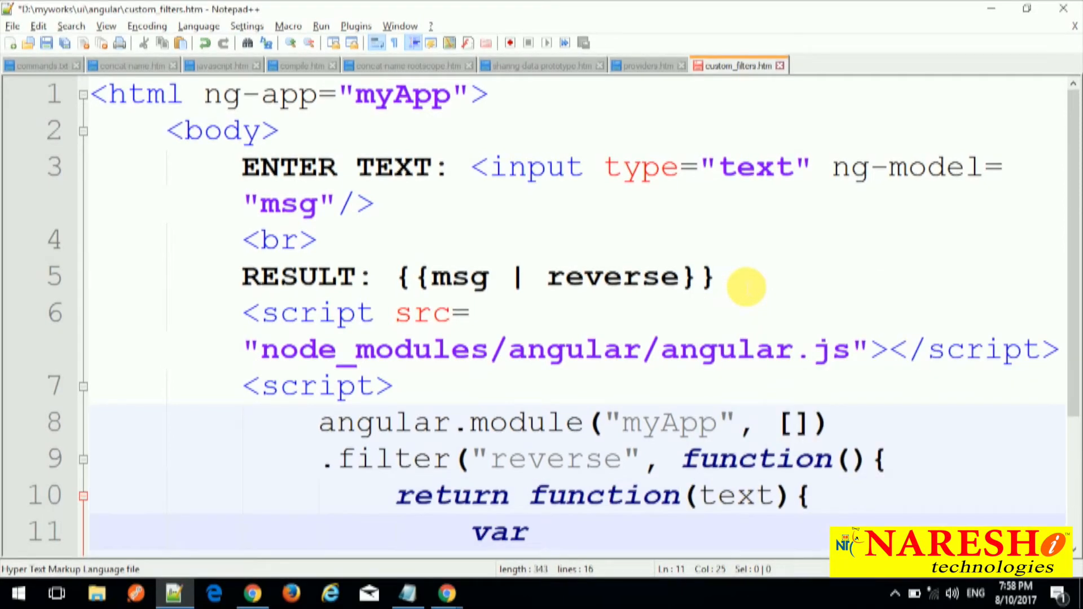
Default text to '', loop from text.length-1 down appending text[i] to out, and return out.
{"action": "type", "text": "text = text"}
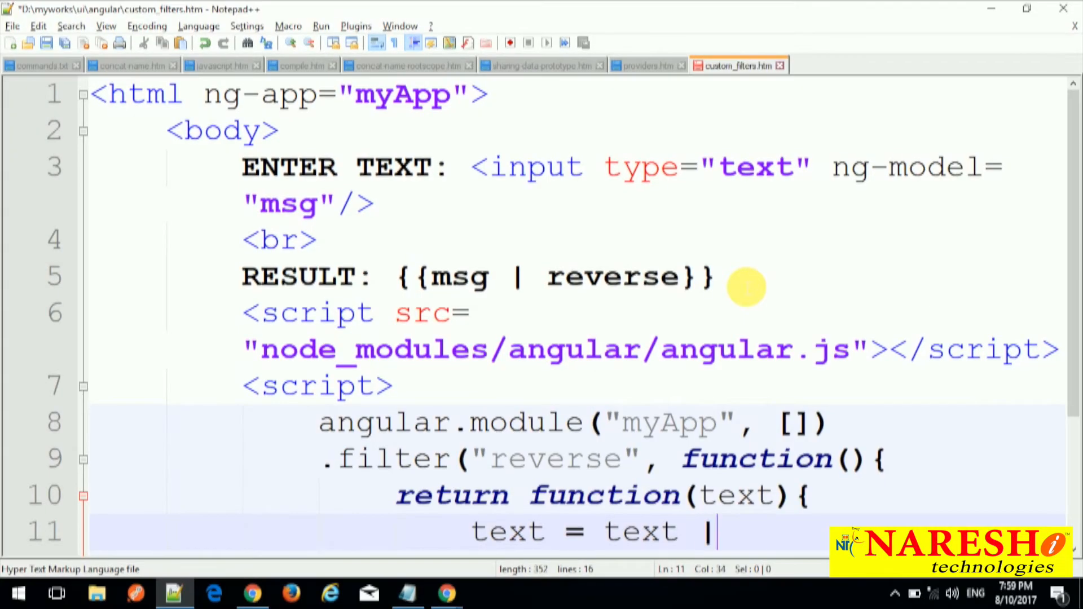
{"action": "type", "text": "| '';"}
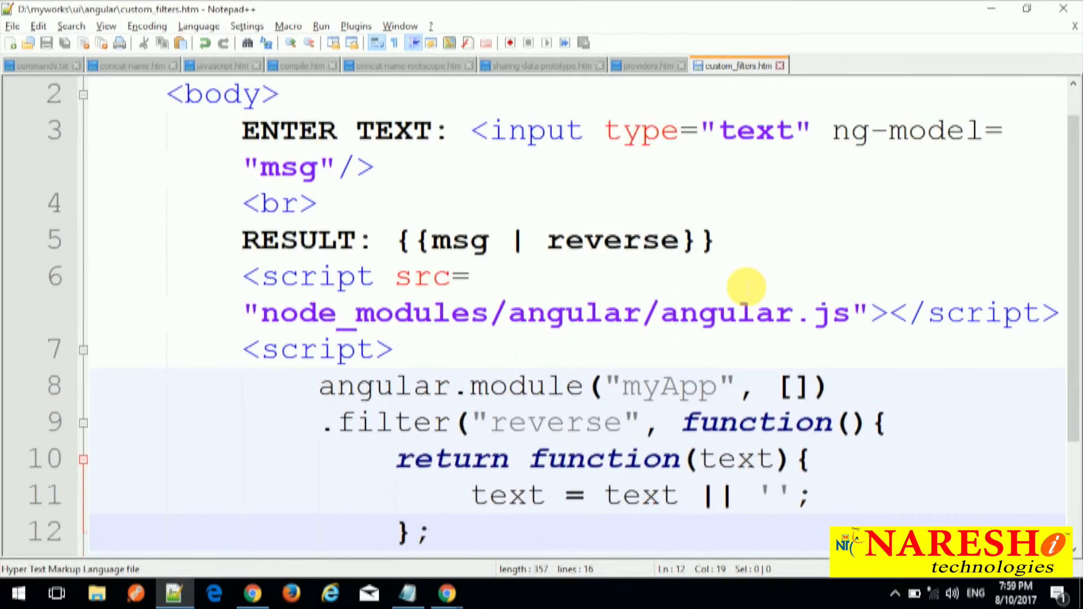
{"action": "type", "text": "var o"}
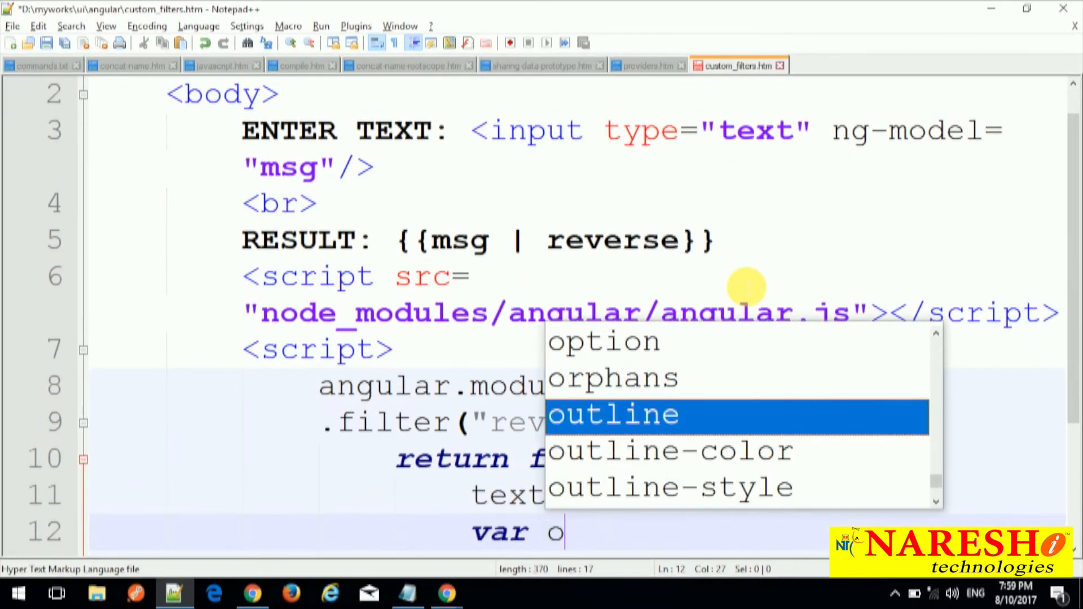
{"action": "type", "text": "for(var i"}
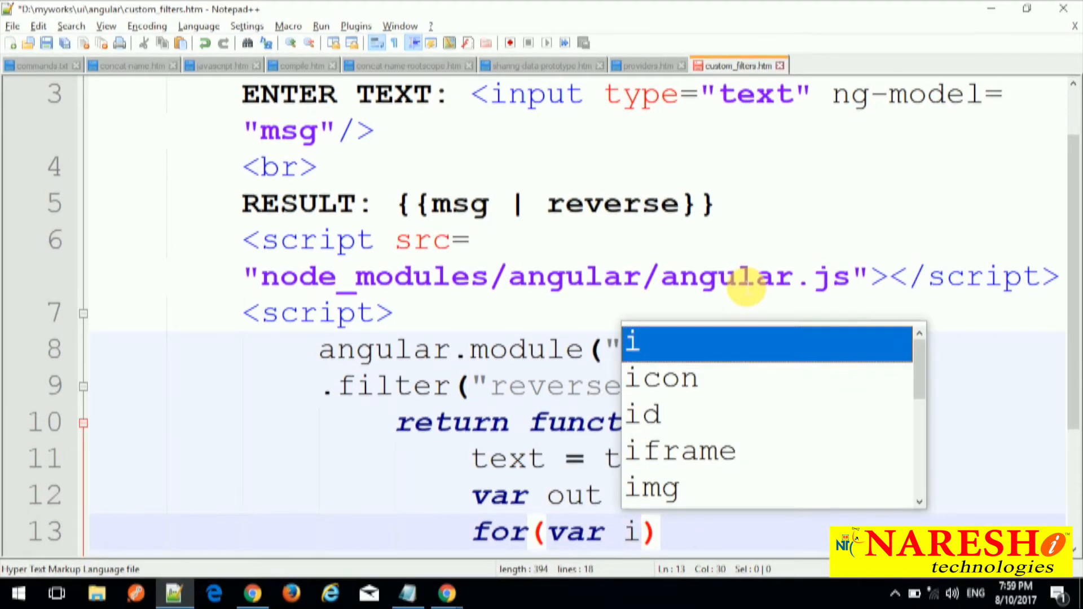
{"action": "type", "text": "=text.length-1; i>=0;"}
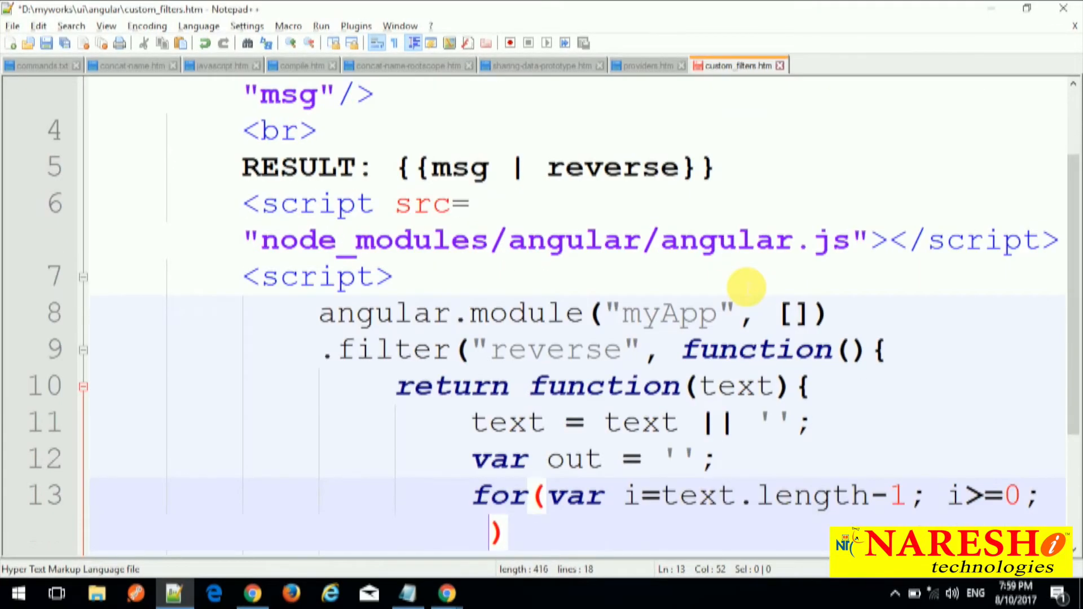
{"action": "type", "text": "i"}
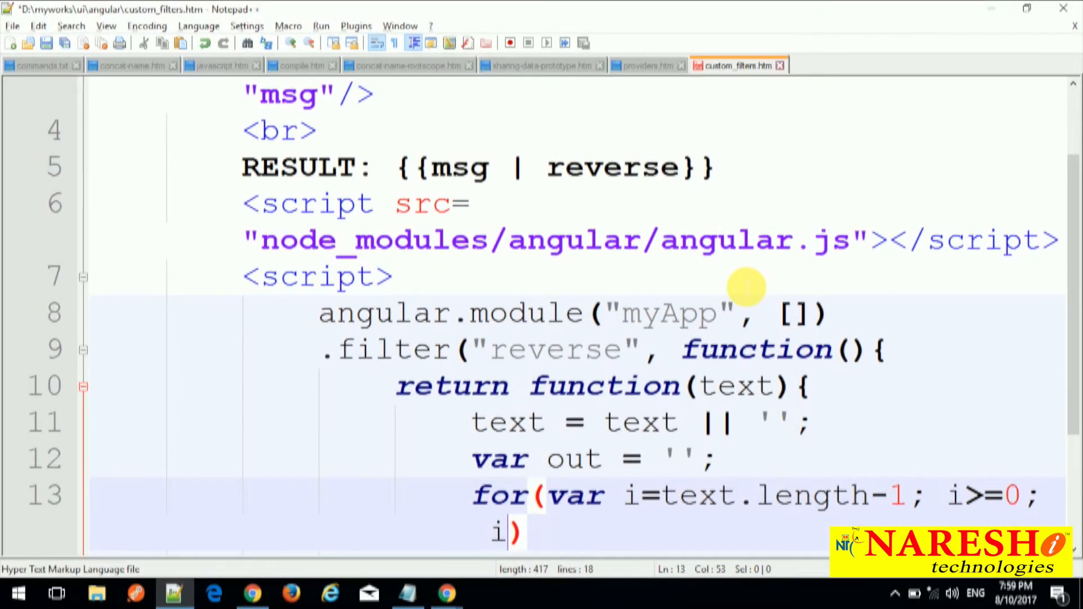
{"action": "type", "text": "--"}
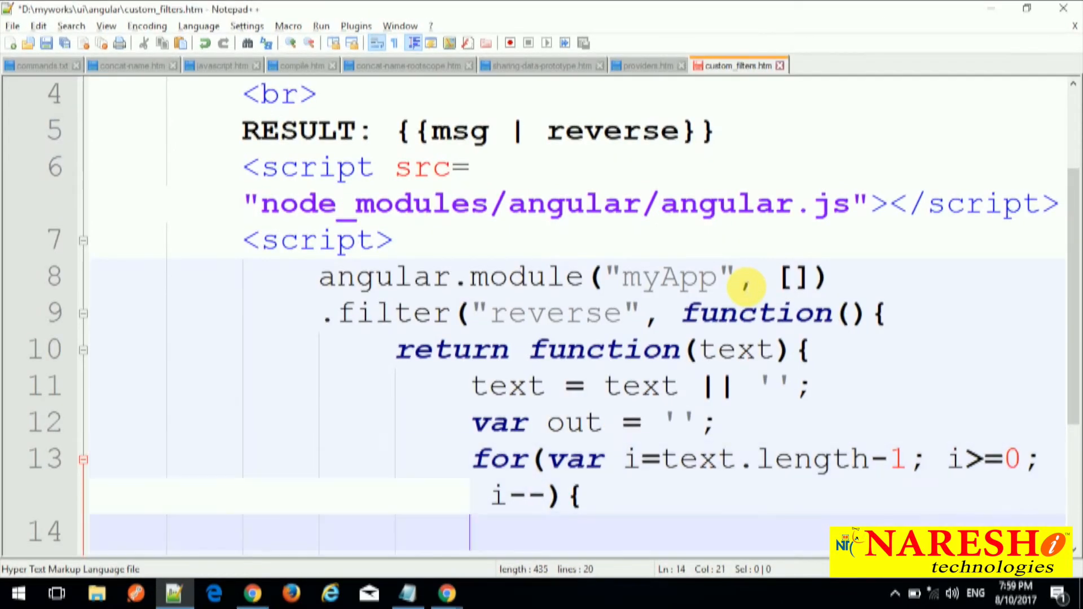
{"action": "type", "text": "out +=="}
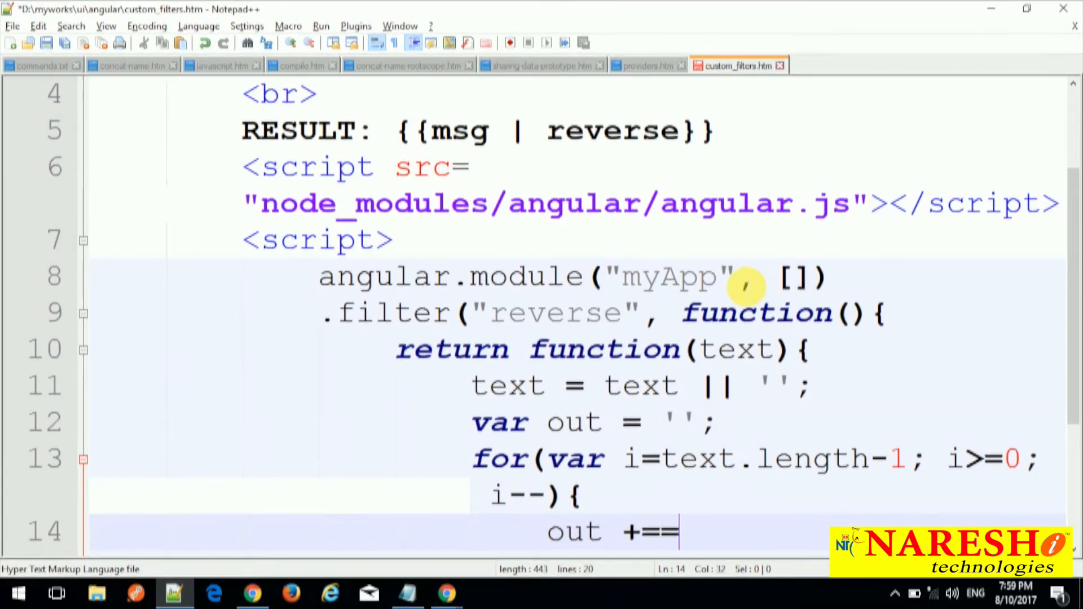
{"action": "type", "text": "text[i];"}
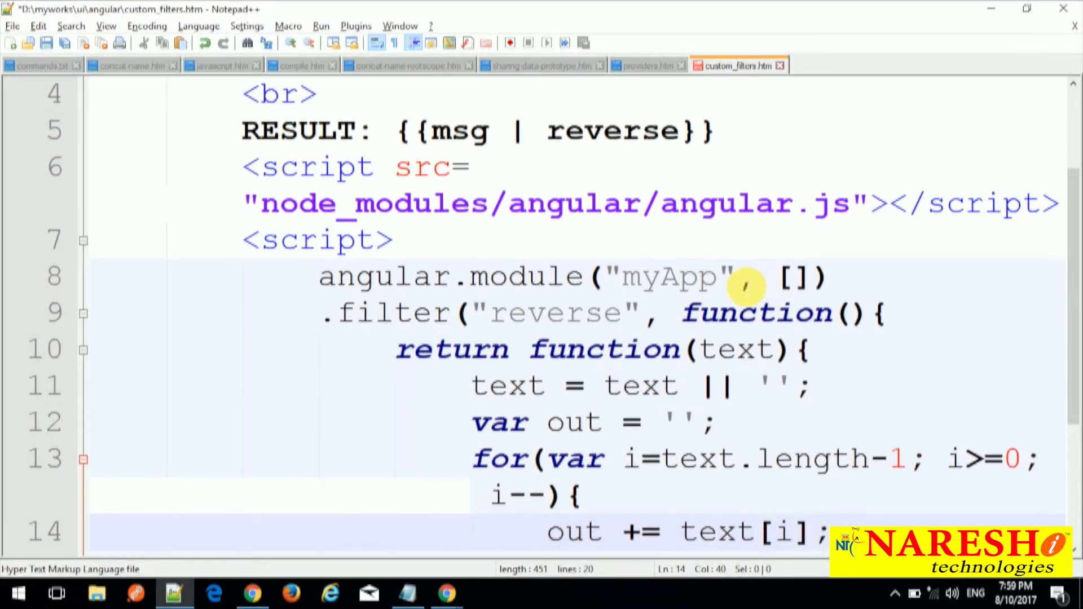
{"action": "scroll", "scroll_direction": "down", "scroll_amount": 3}
{"action": "type", "text": "}"}
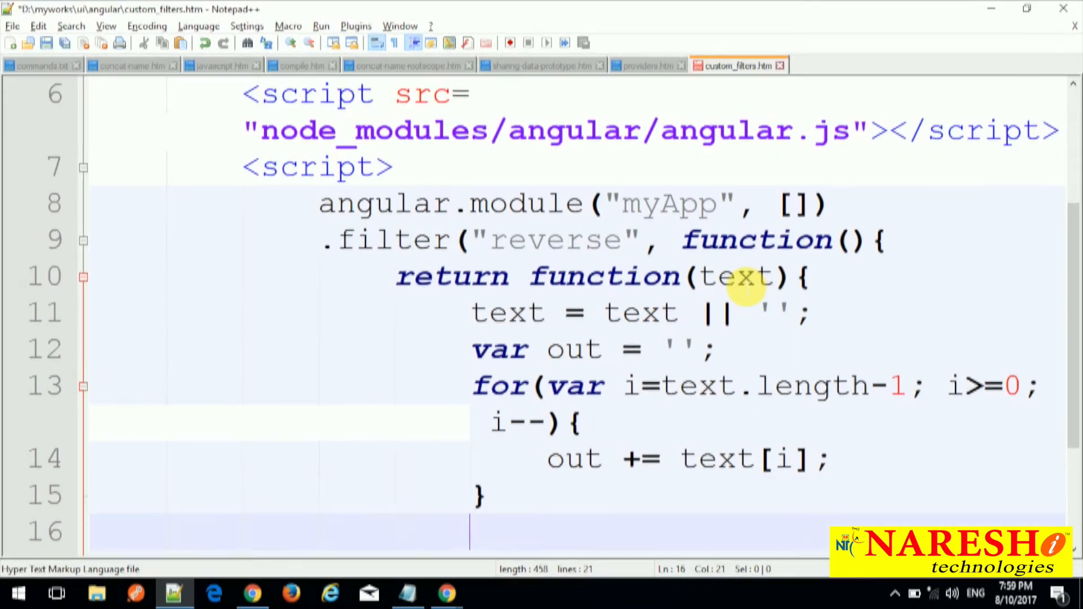
{"action": "type", "text": "return"}
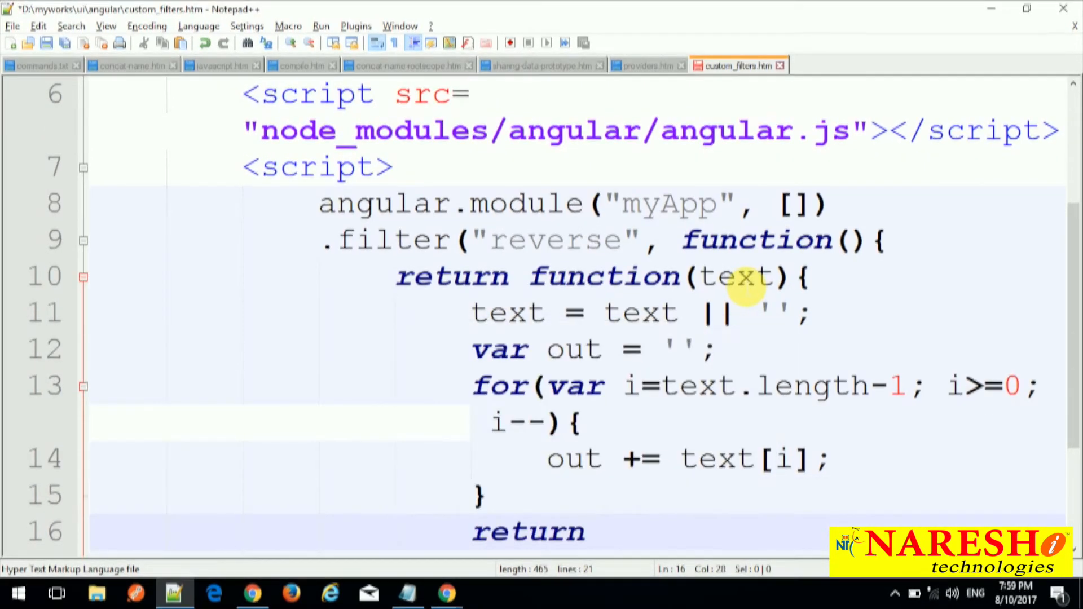
{"action": "left_click", "coordinate": [252, 593]}
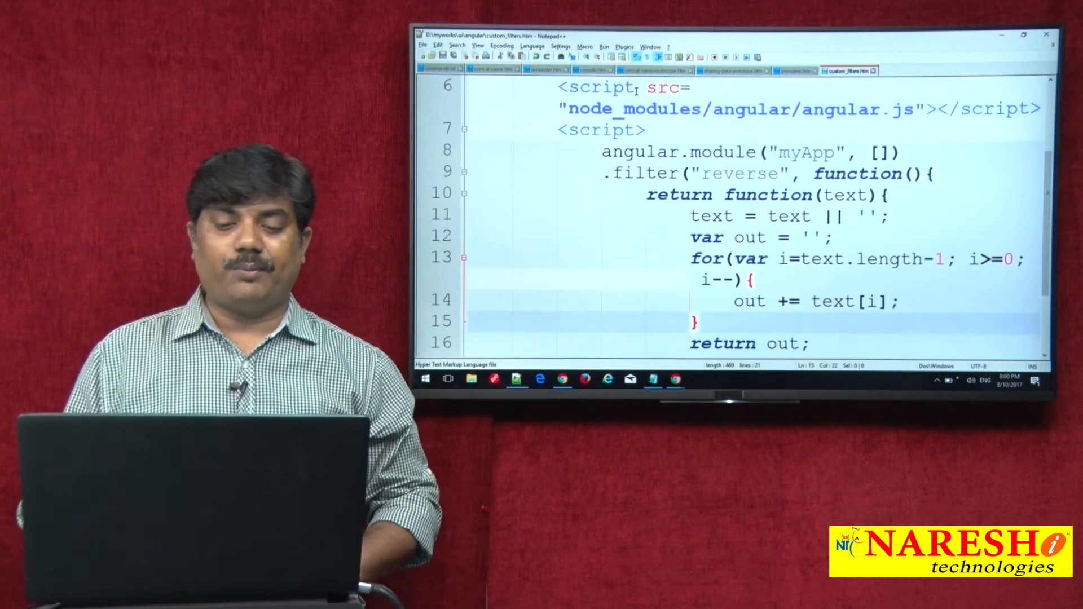
Begin typing 'uppercase' as the reverse filter's argument on the RESULT line.
{"action": "scroll", "scroll_direction": "up", "scroll_amount": 3}
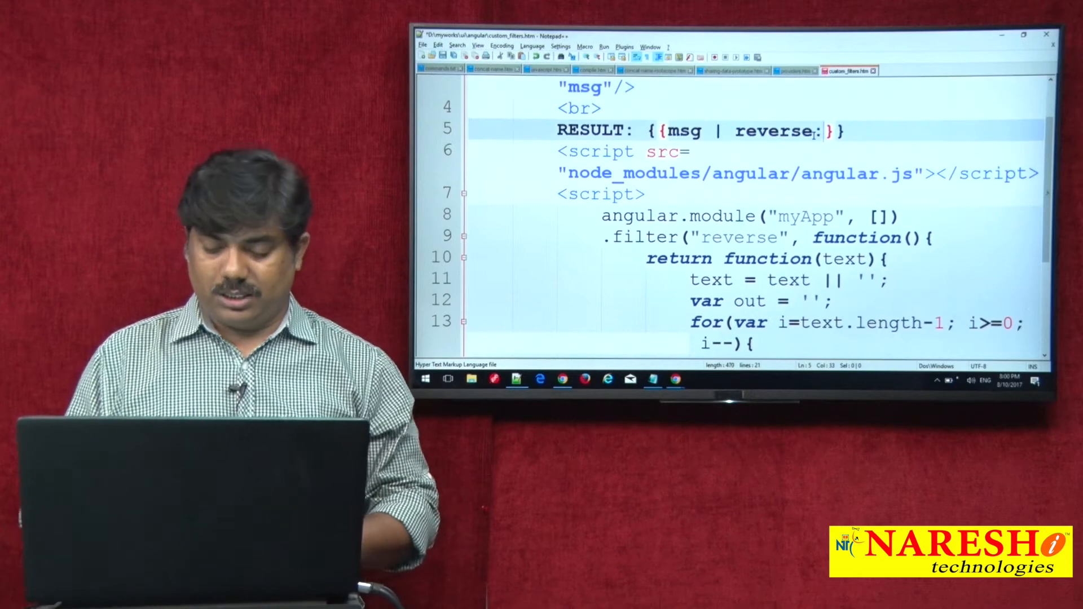
{"action": "type", "text": "'uppercase"}
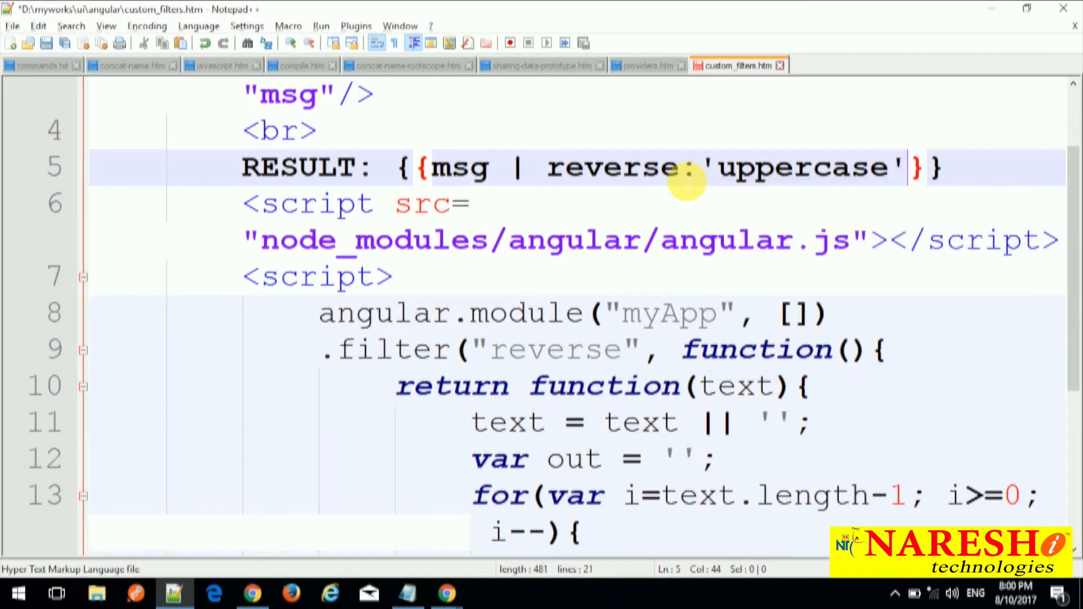
Add an option parameter to function(text) and start an if(option == 'u…') check below the loop.
{"action": "scroll", "scroll_direction": "down", "scroll_amount": 3}
{"action": "type", "text": ", "}
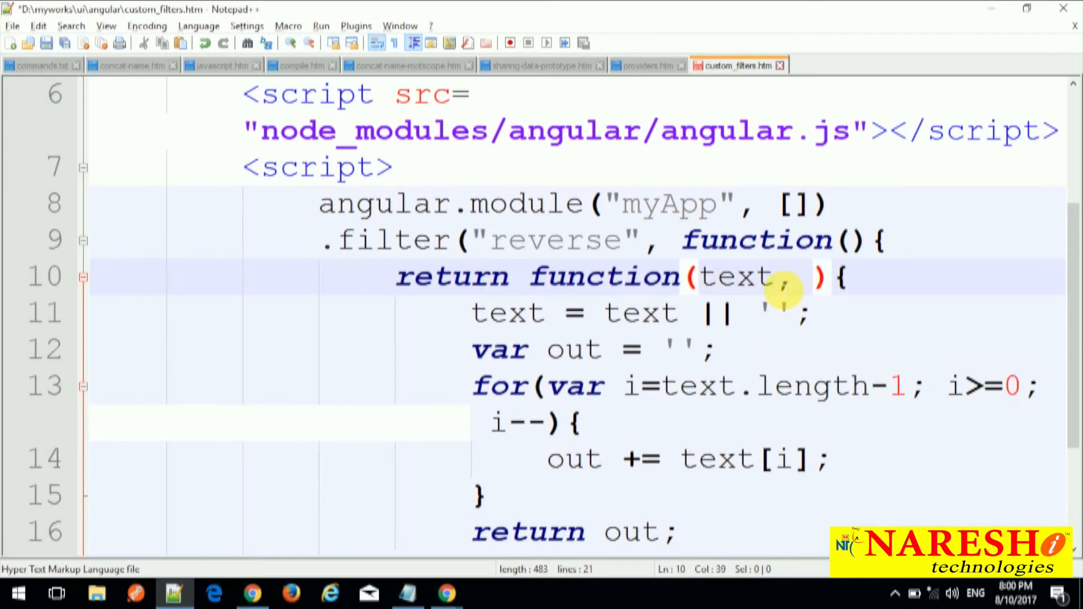
{"action": "type", "text": "c"}
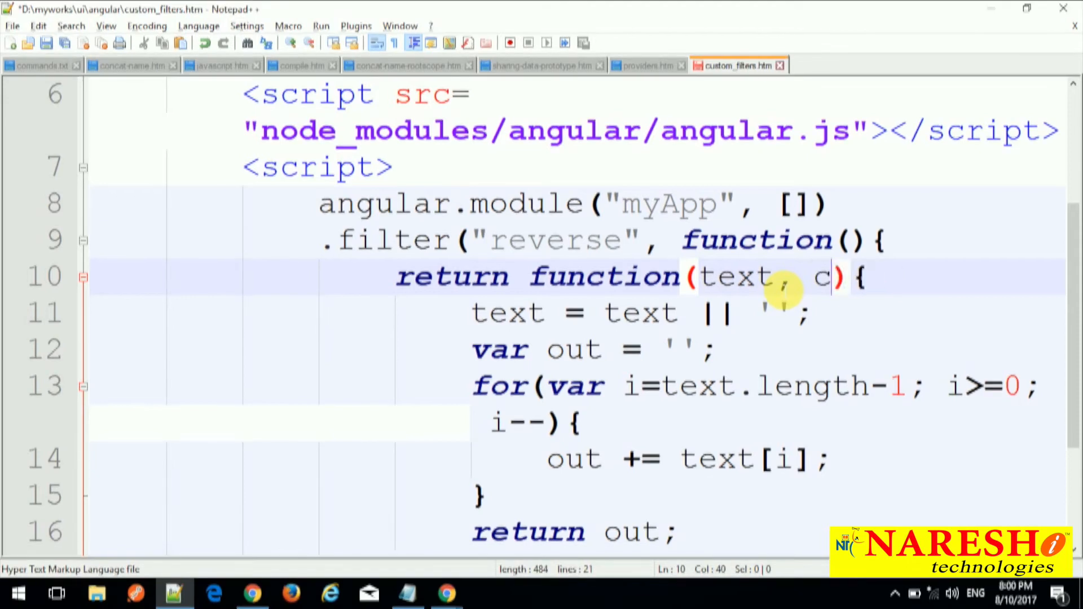
{"action": "key", "text": "Backspace"}
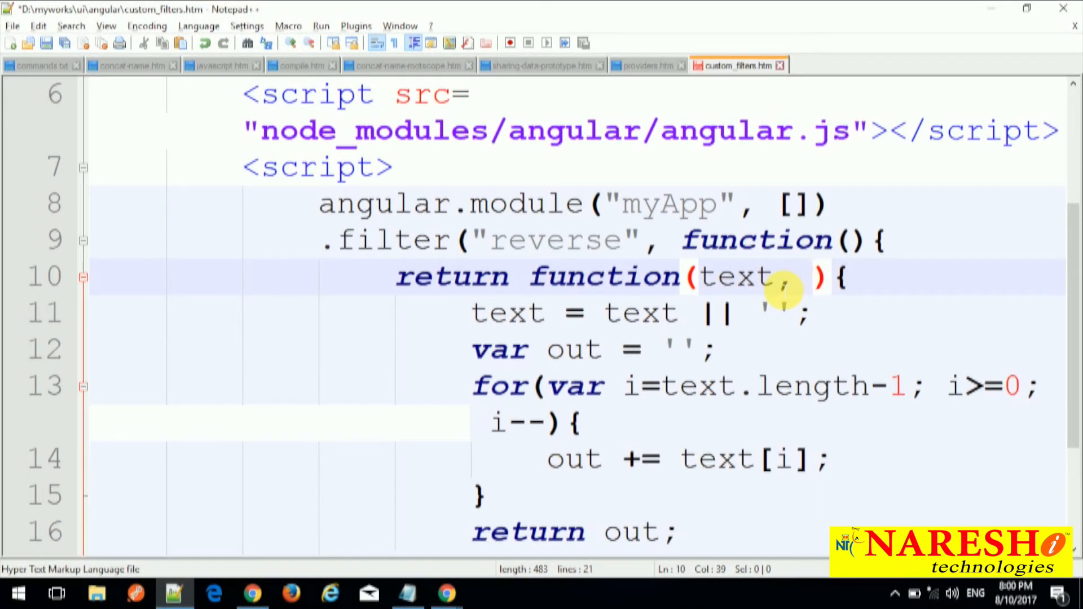
{"action": "type", "text": "option"}
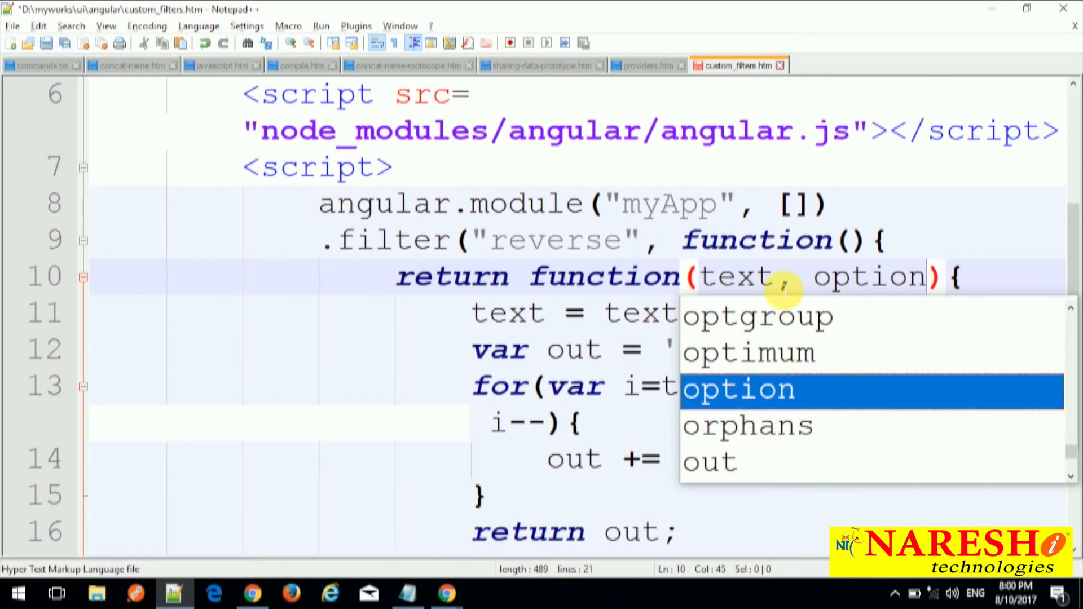
{"action": "type", "text": "if(option == 'u"}
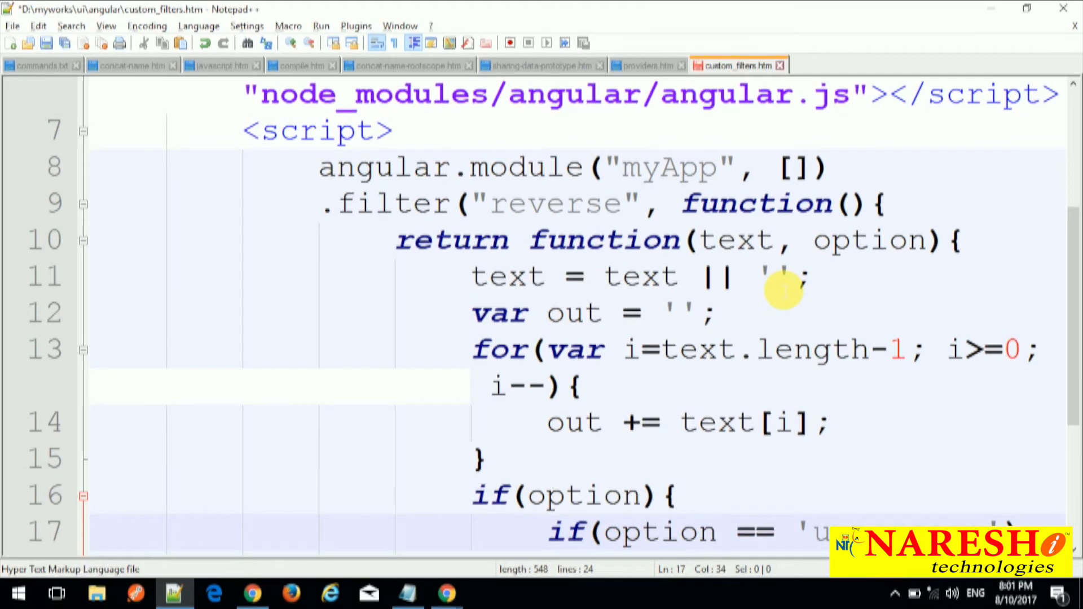
Compare option.toUpperCase() to 'UPPERCASE' and return out.toUpperCase() inside that branch.
{"action": "type", "text": ".toUpperCase("}
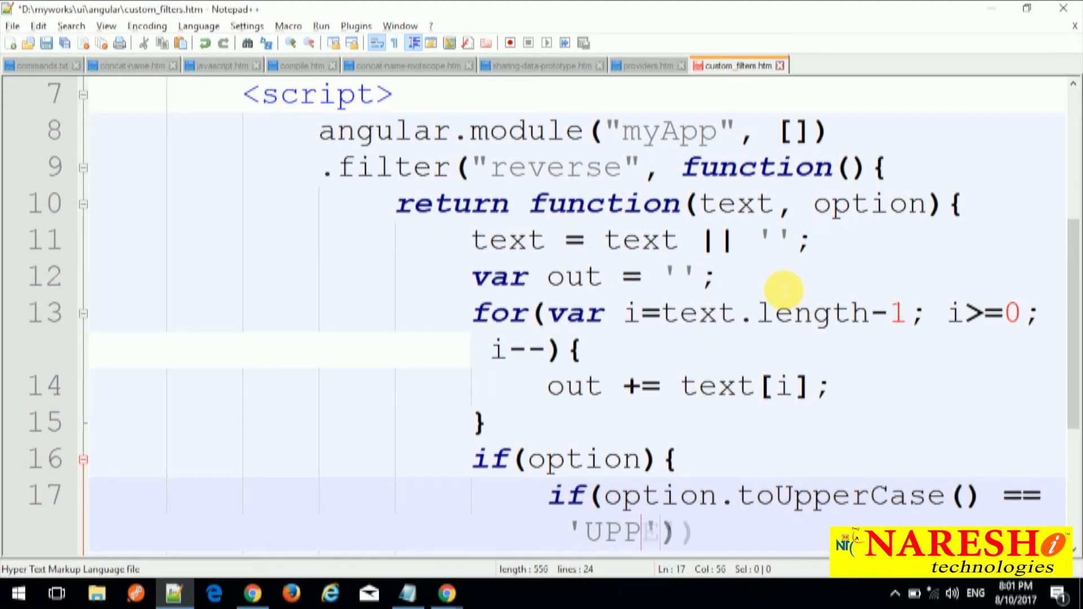
{"action": "type", "text": "ERCASE"}
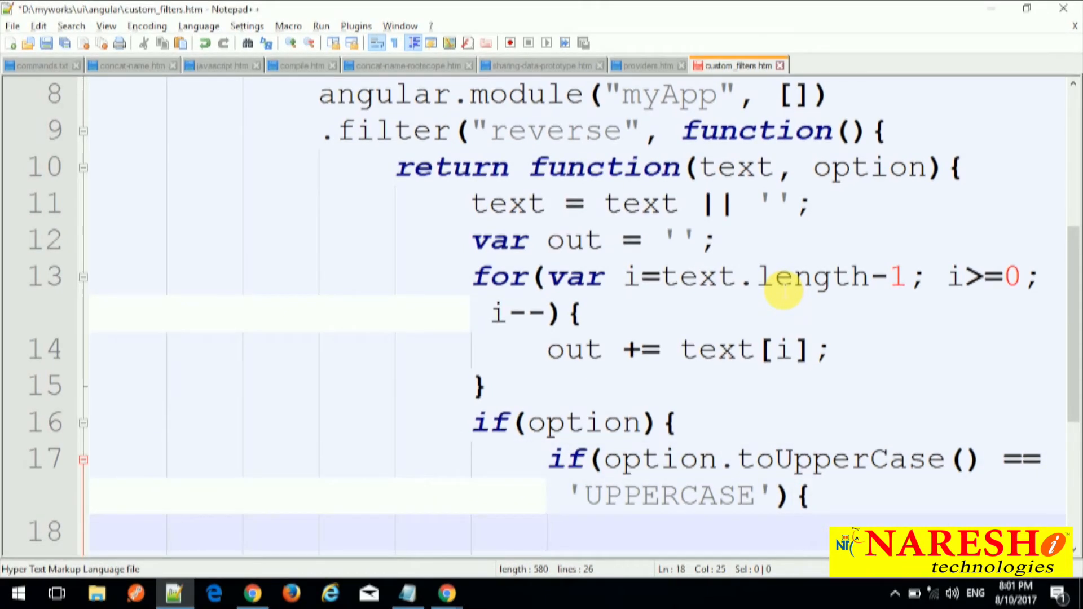
{"action": "type", "text": "return out."}
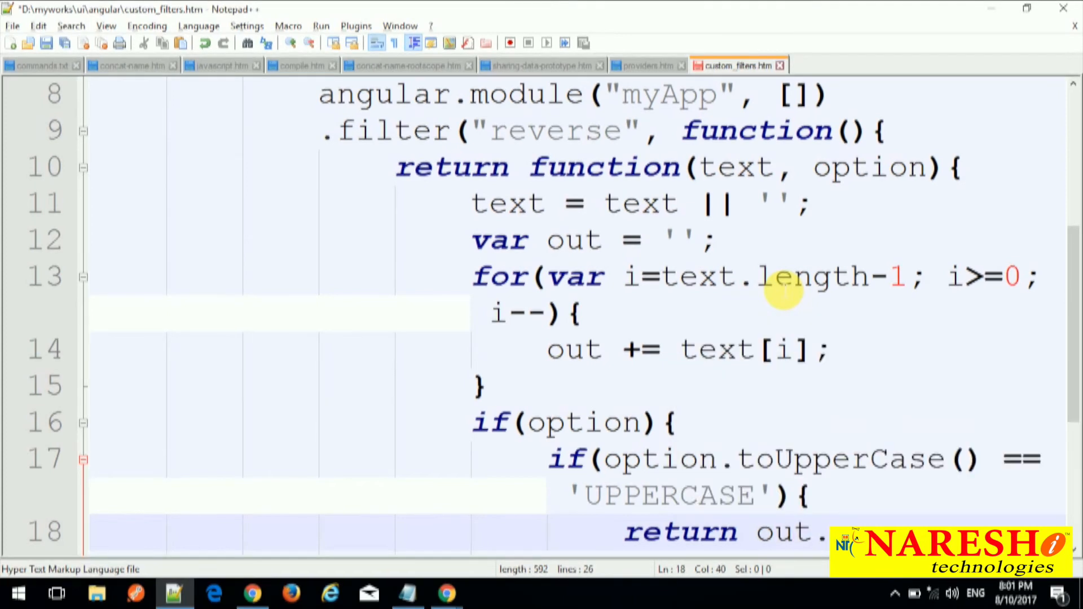
{"action": "type", "text": "UpperCase"}
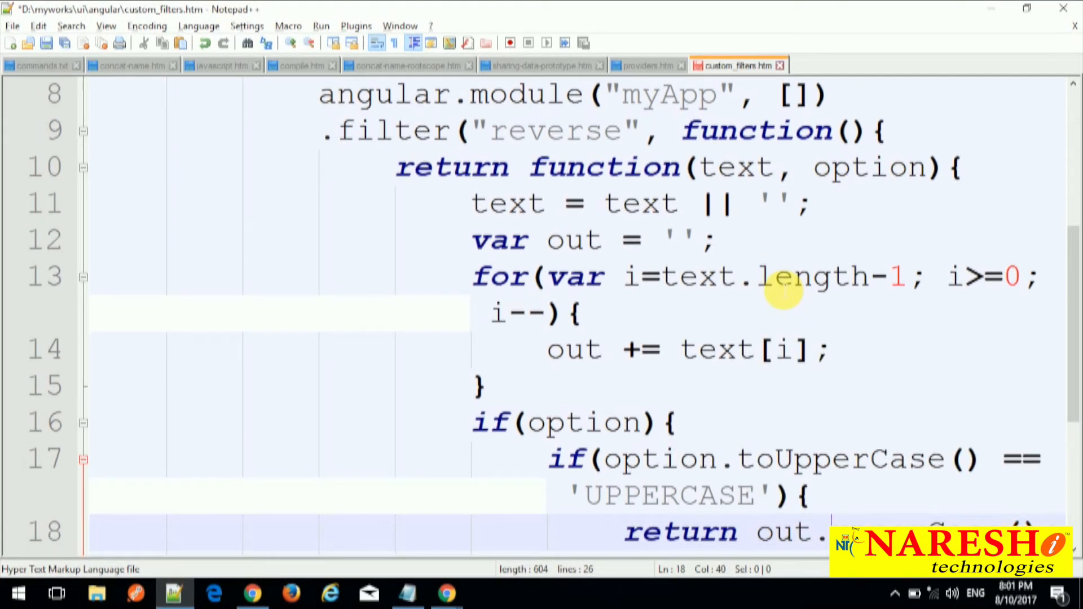
{"action": "type", "text": "to"}
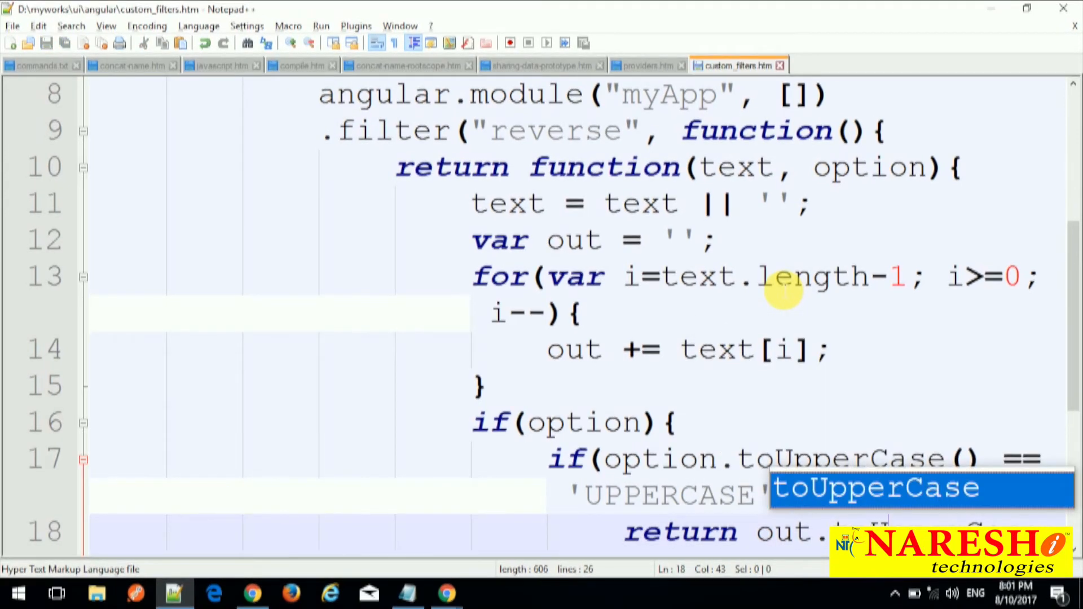
{"action": "scroll", "scroll_direction": "down", "scroll_amount": 3}
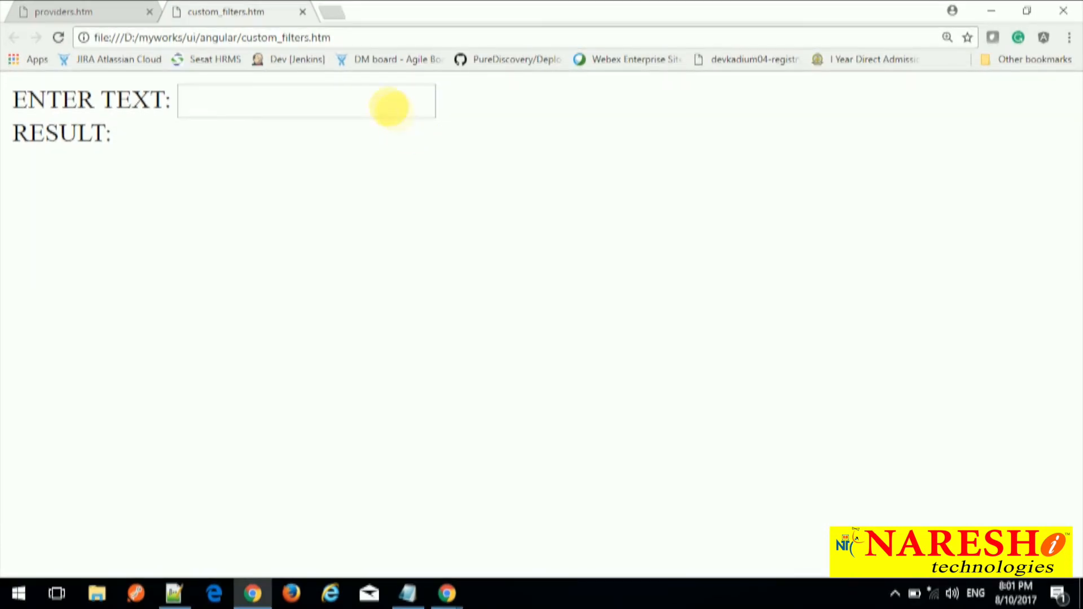
Enter helloe on the Chrome page and confirm the result reads EOLLEH.
{"action": "type", "text": "helloe"}
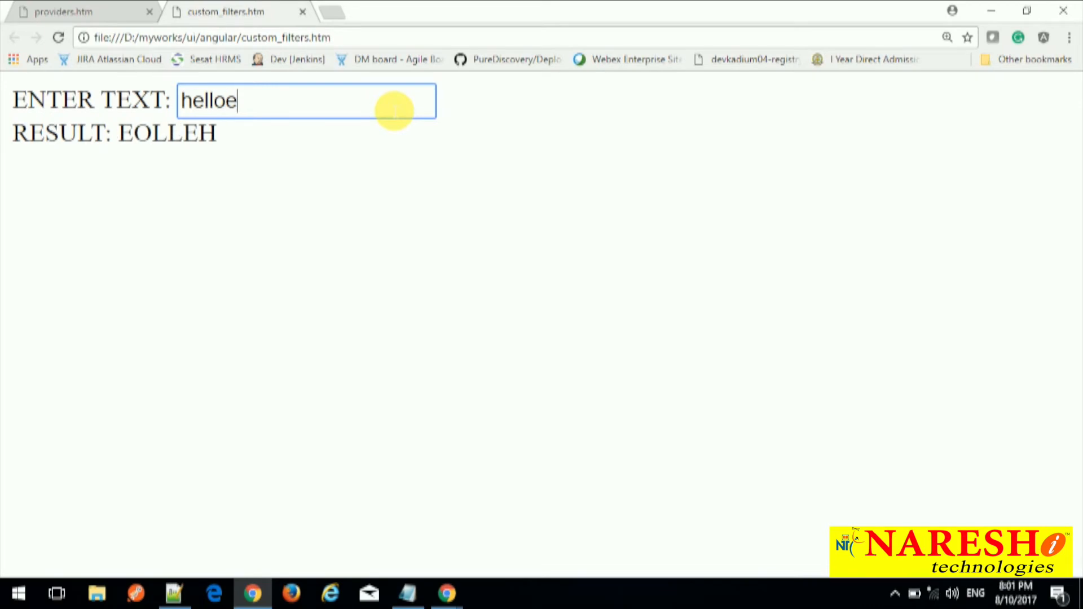
{"action": "type", "text": "]]]"}
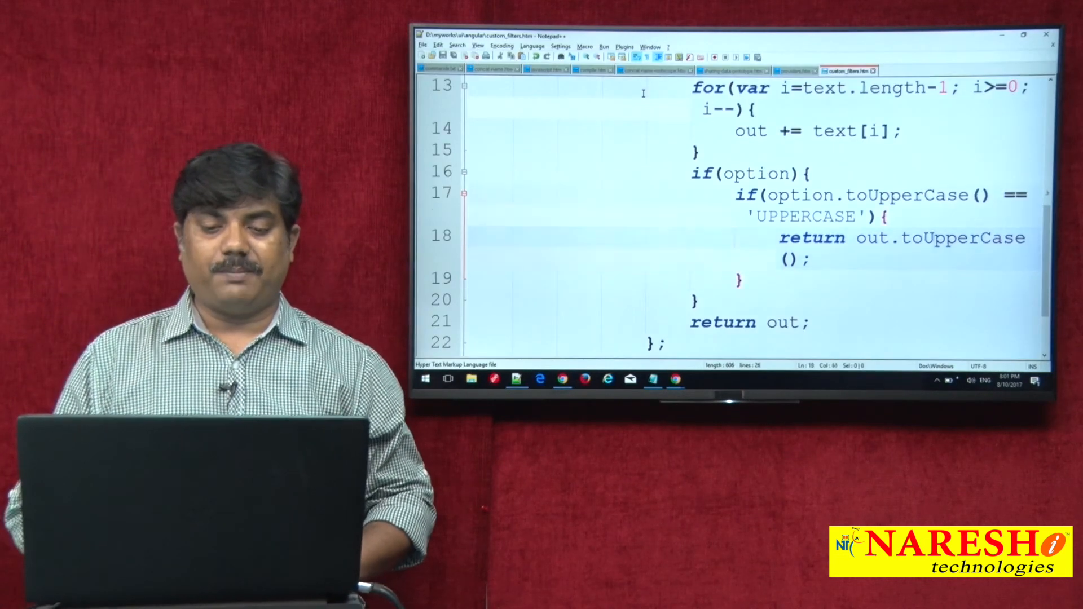
Add an else if branch checking option == 'LOWERCASE' after the uppercase branch.
{"action": "scroll", "scroll_direction": "up", "scroll_amount": 3}
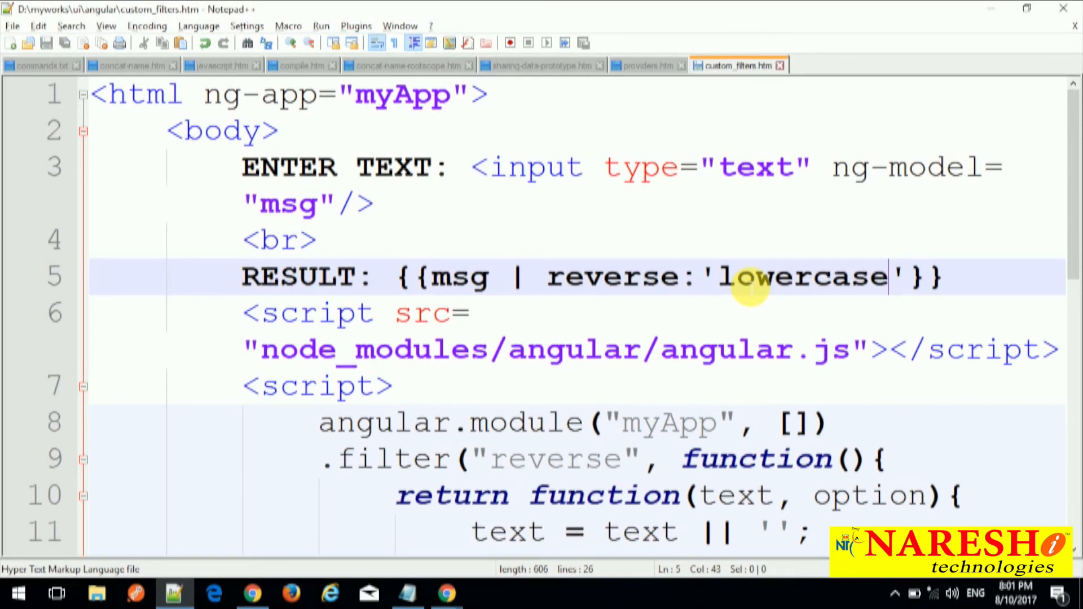
{"action": "scroll", "scroll_direction": "down", "scroll_amount": 3}
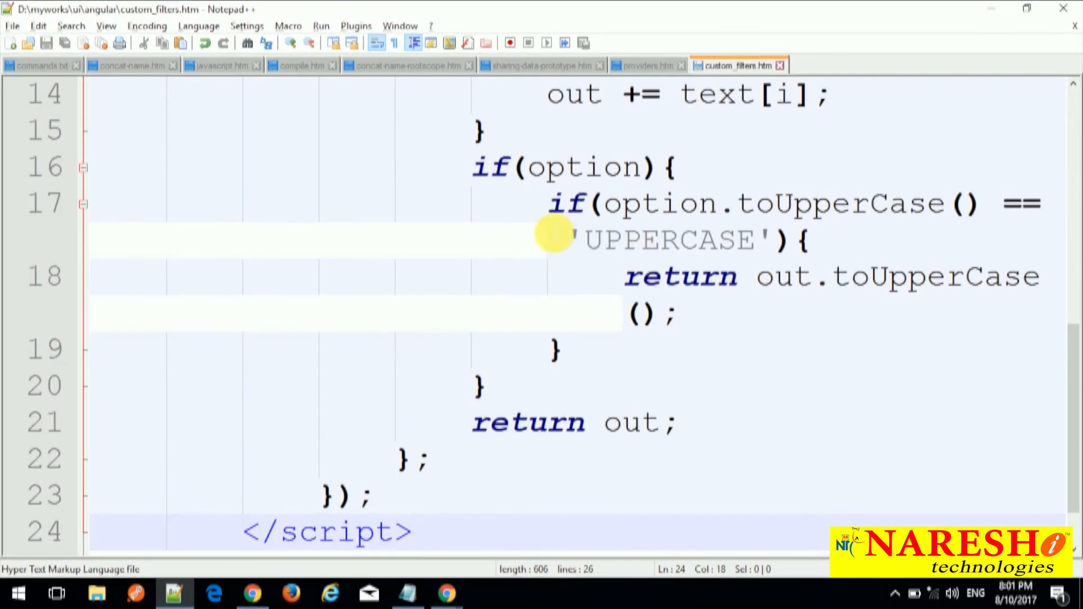
{"action": "left_click", "coordinate": [559, 348]}
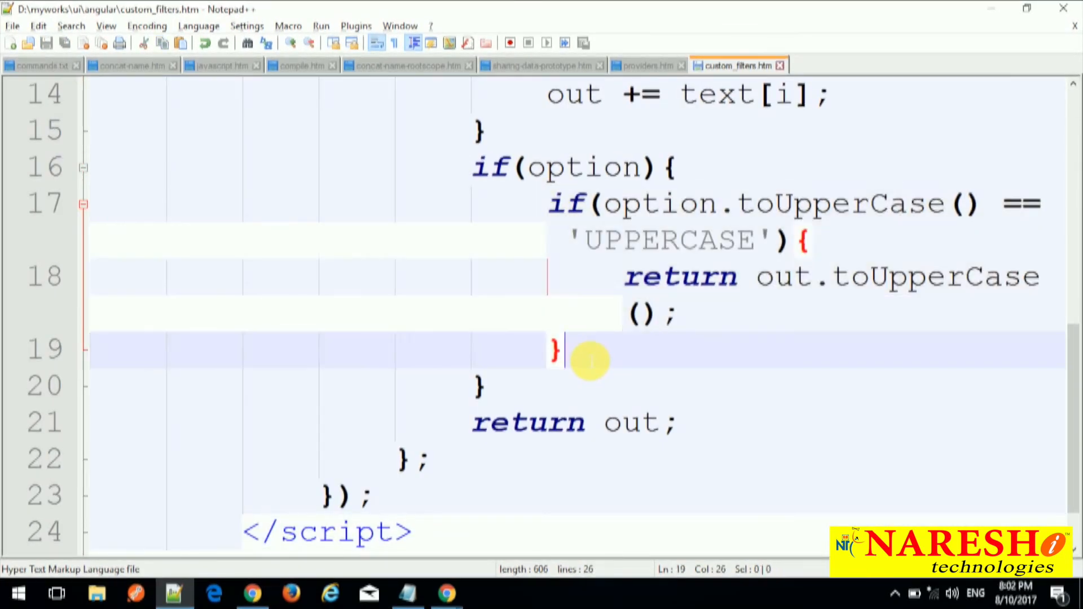
{"action": "type", "text": "else if"}
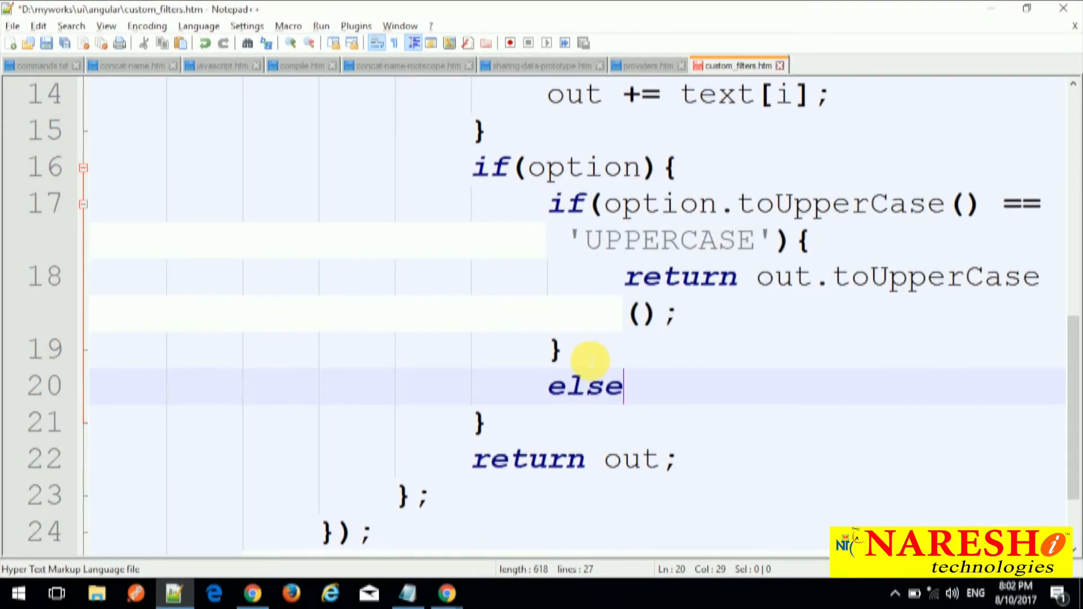
{"action": "type", "text": "if(option.toUpperCase() == 'UPPERCASE'){"}
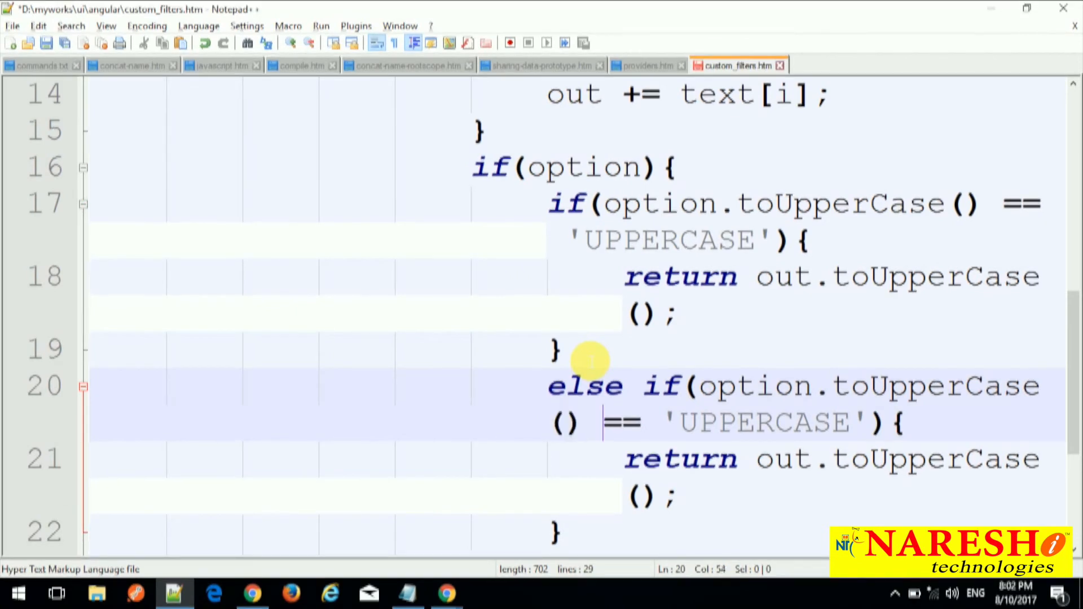
{"action": "type", "text": "LOWERC"}
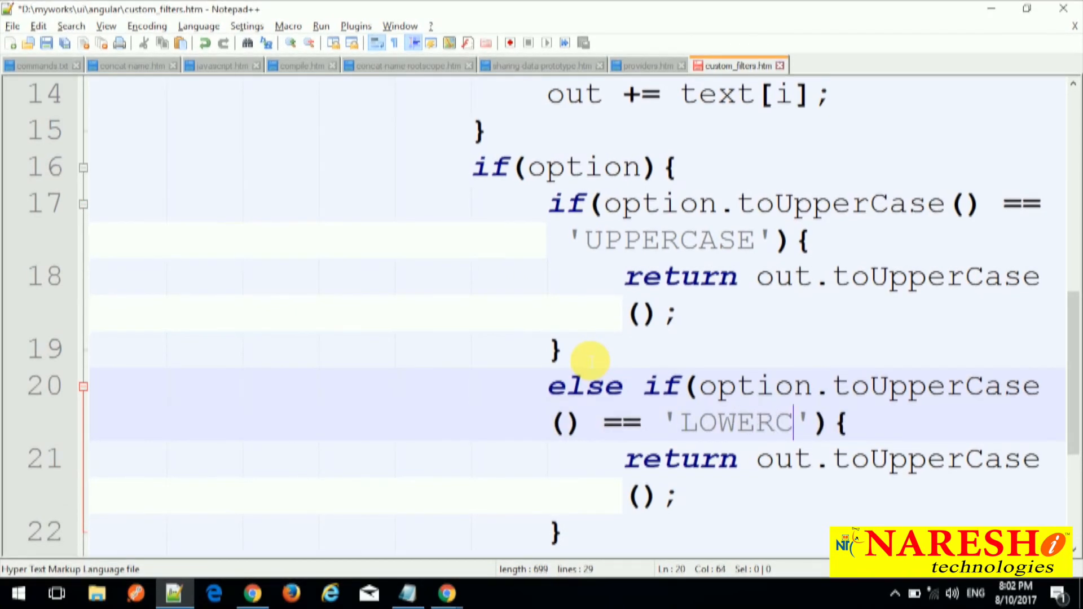
{"action": "type", "text": "ASE"}
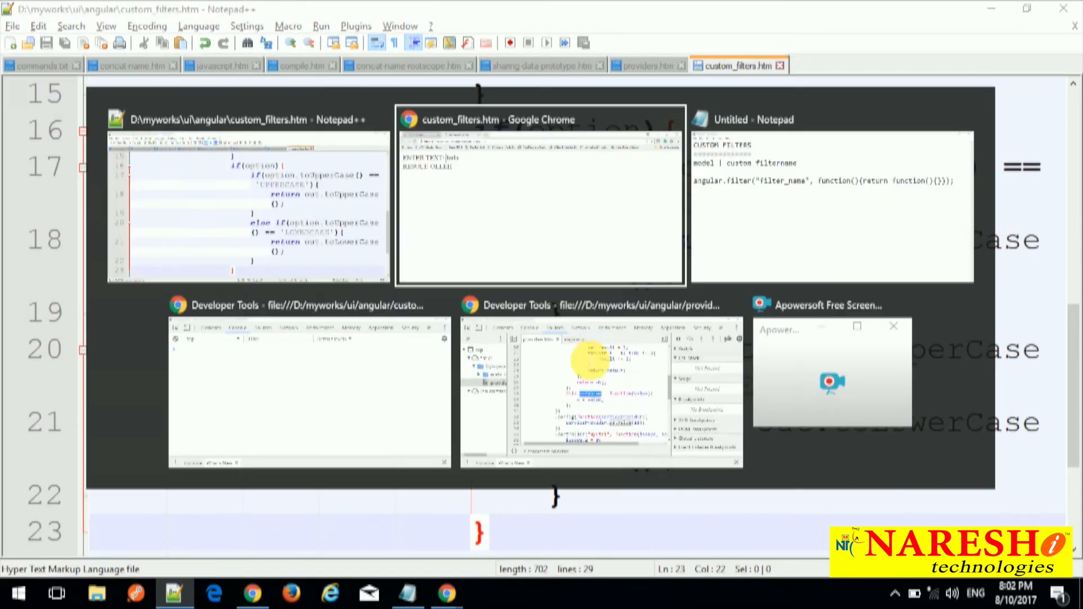
Switch to Chrome and focus the page's text box to enter WELCOME.
{"action": "left_click", "coordinate": [538, 200]}
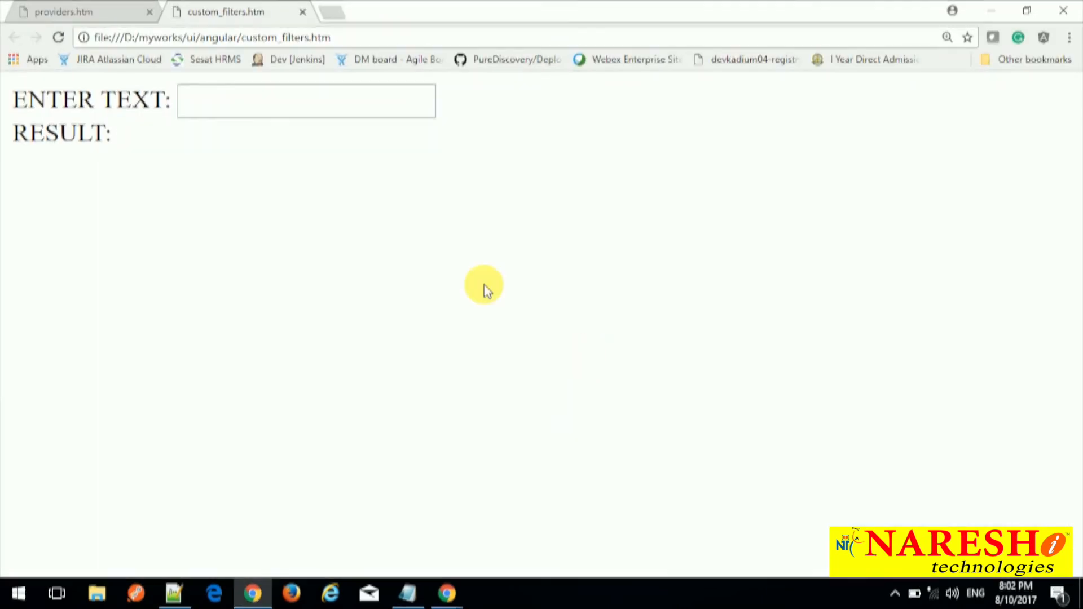
{"action": "left_click", "coordinate": [305, 101]}
{"action": "type", "text": "WELCOME"}
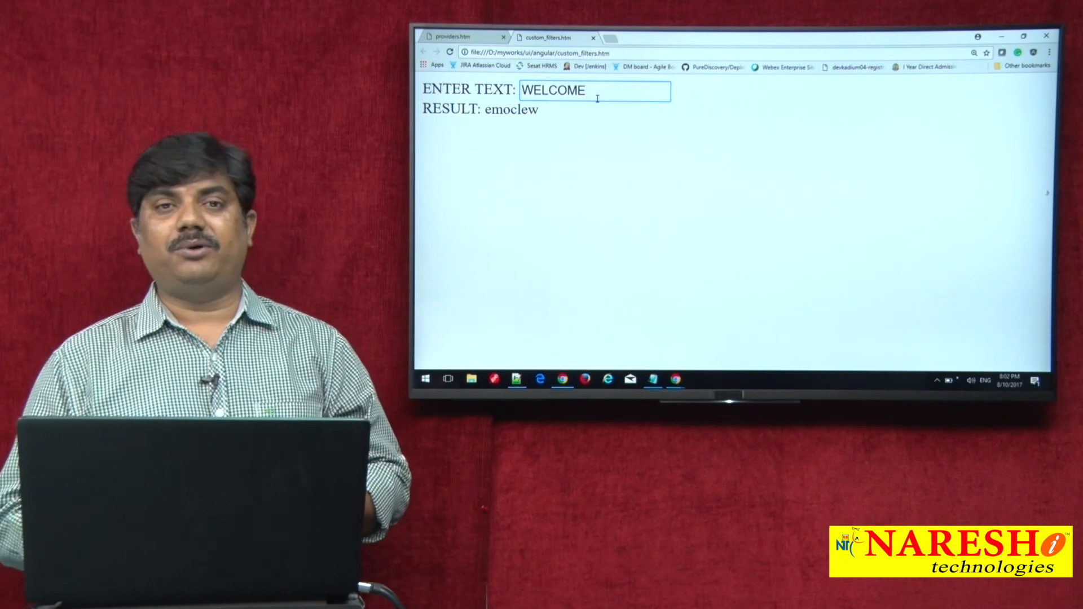
Scroll through the reverse filter code showing its uppercase and lowercase branches.
{"action": "key", "text": "Alt+Tab"}
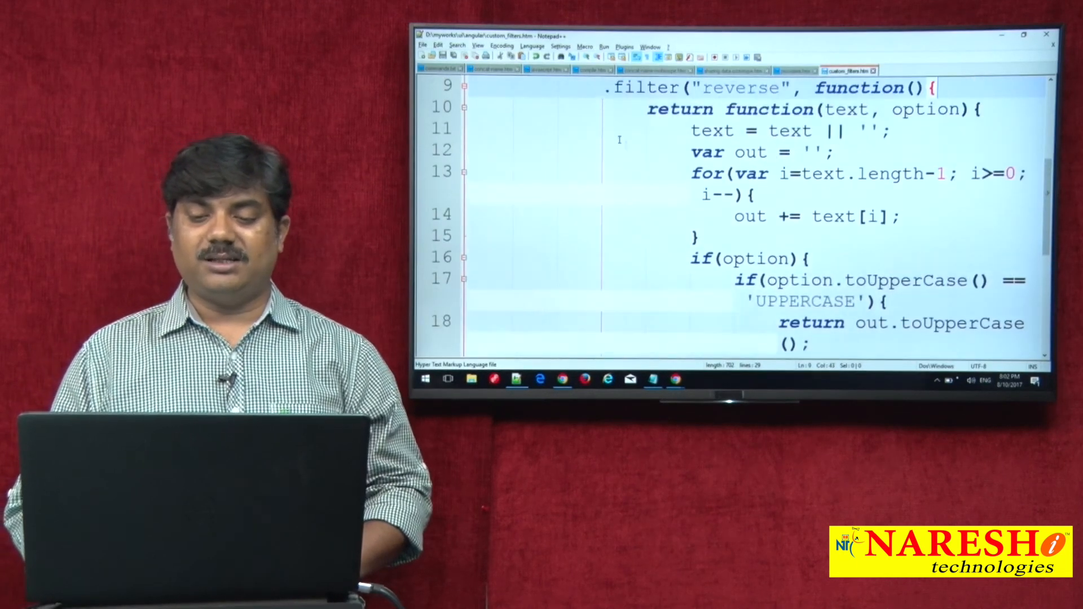
{"action": "scroll", "scroll_direction": "up", "scroll_amount": 3}
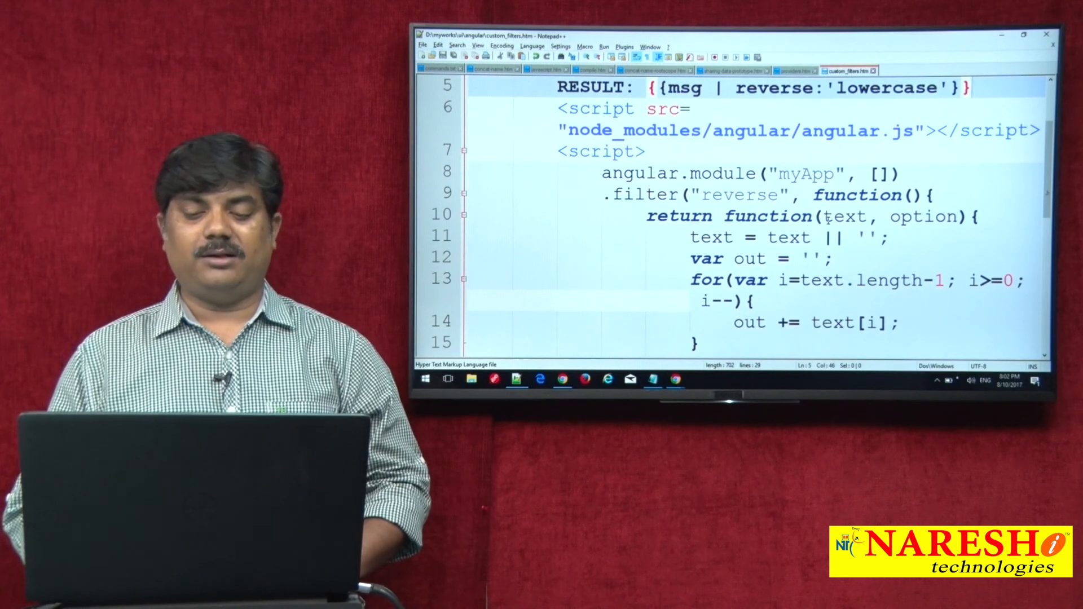
{"action": "double_click", "coordinate": [844, 216]}
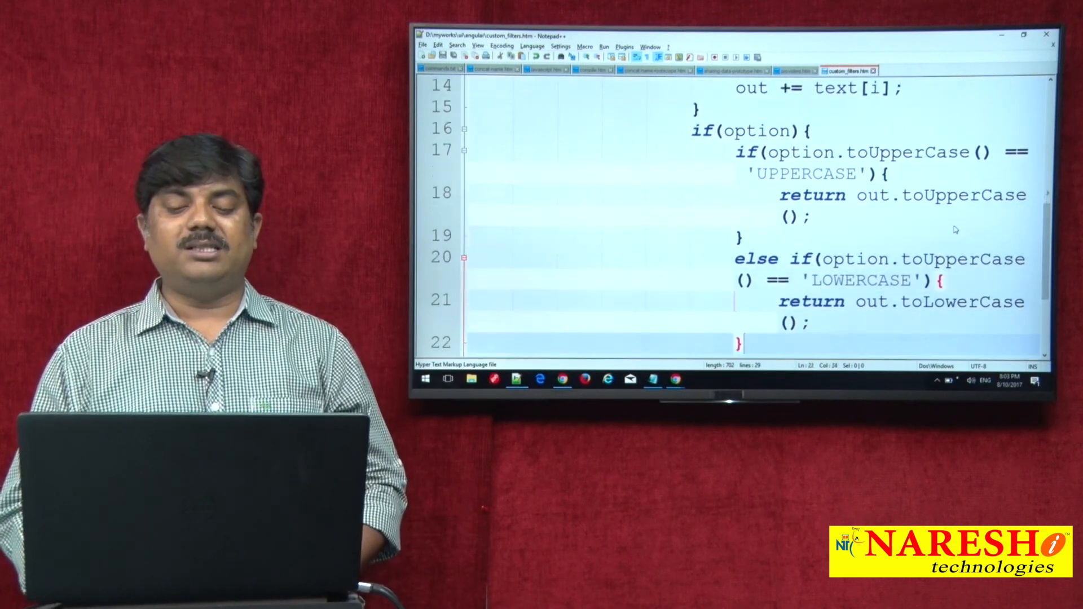
{"action": "scroll", "scroll_direction": "up", "scroll_amount": 3}
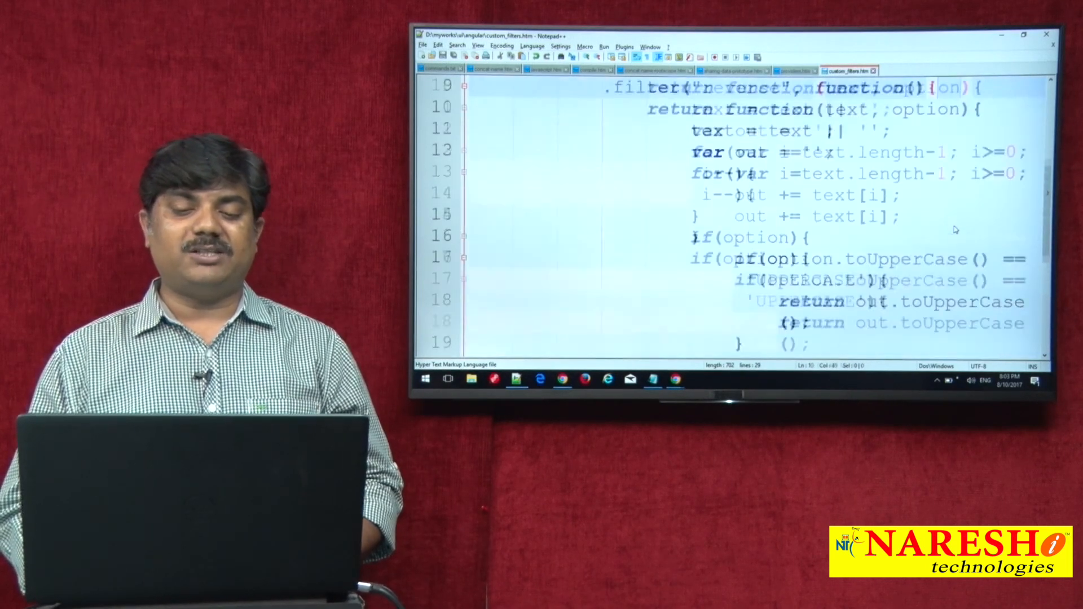